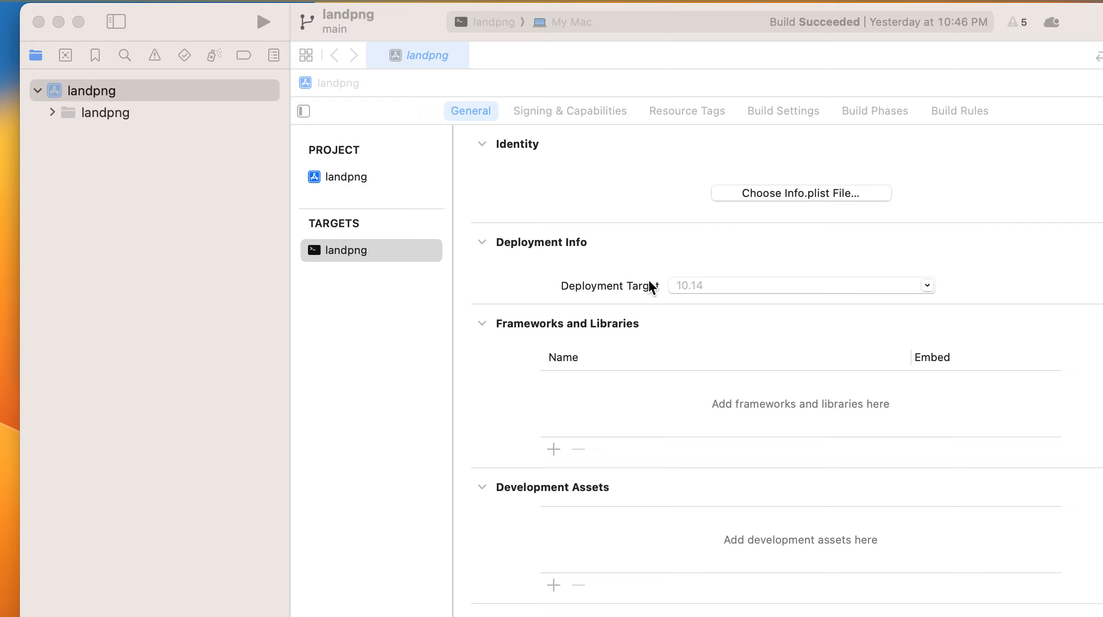
Select the landpng project and expand its group to list land, landconversion, pnglite and pngload.
left_click(91, 91)
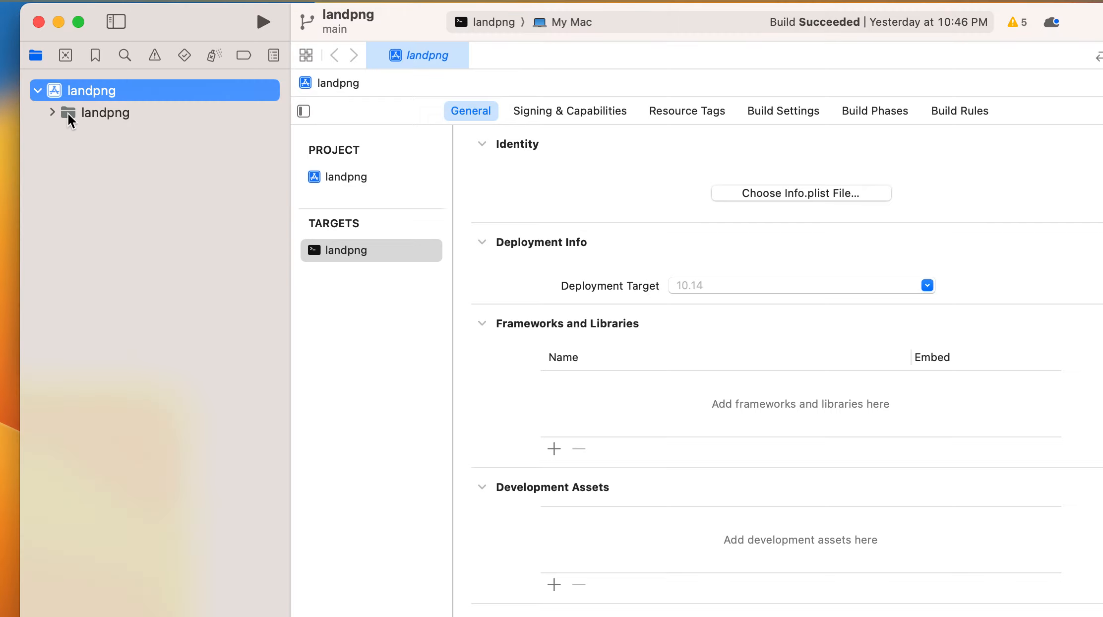
left_click(52, 113)
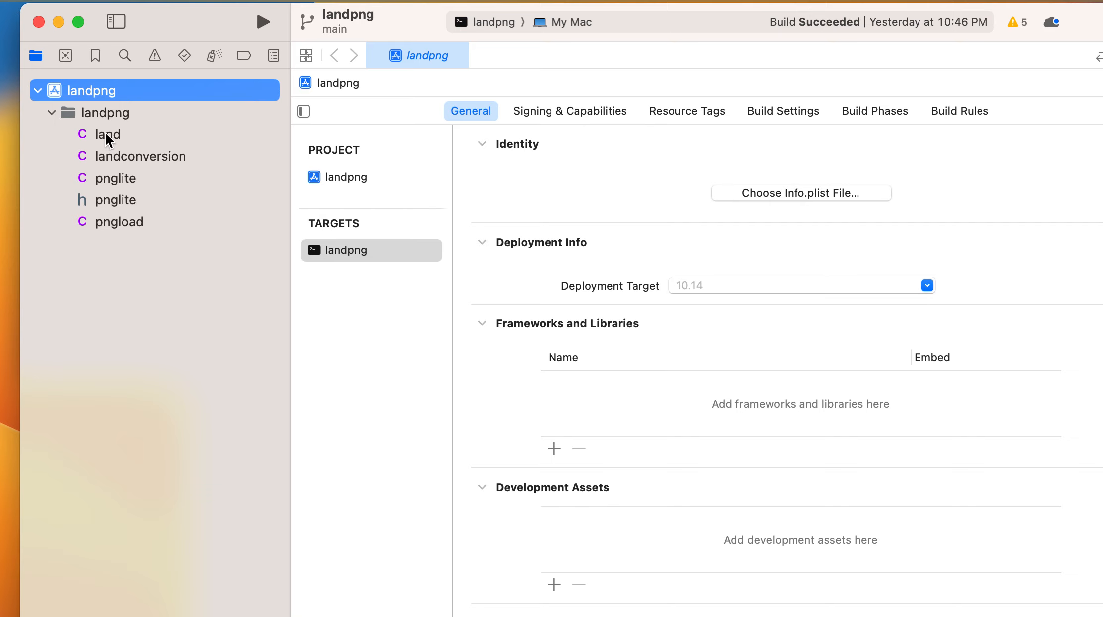
mouse_move(245, 25)
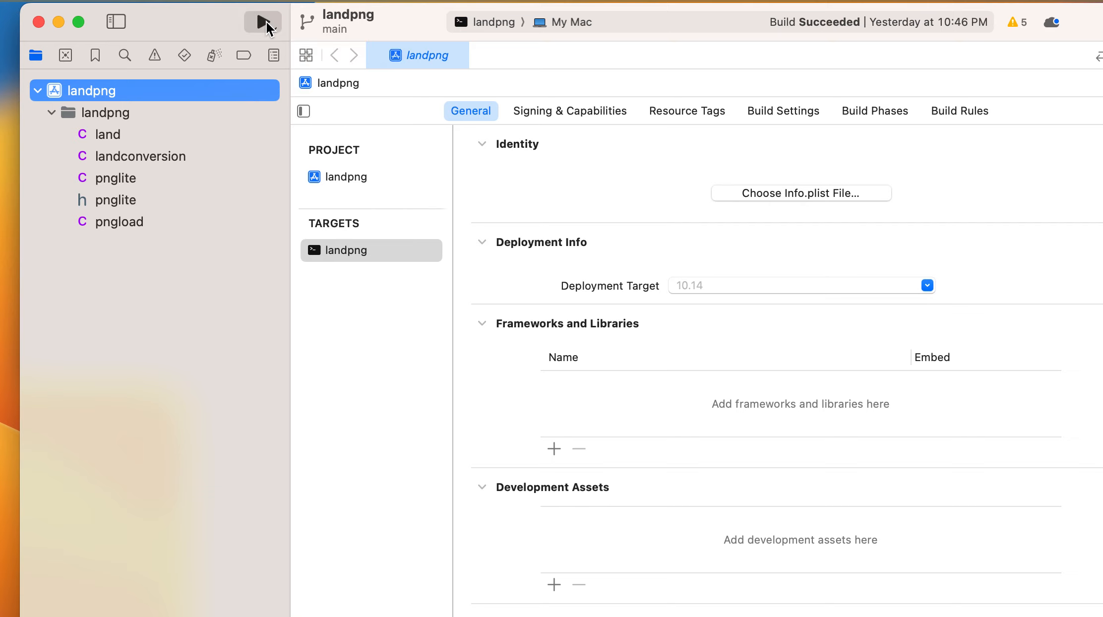
Build and run landpng until it finishes, then re-expand the project's source file list.
left_click(262, 22)
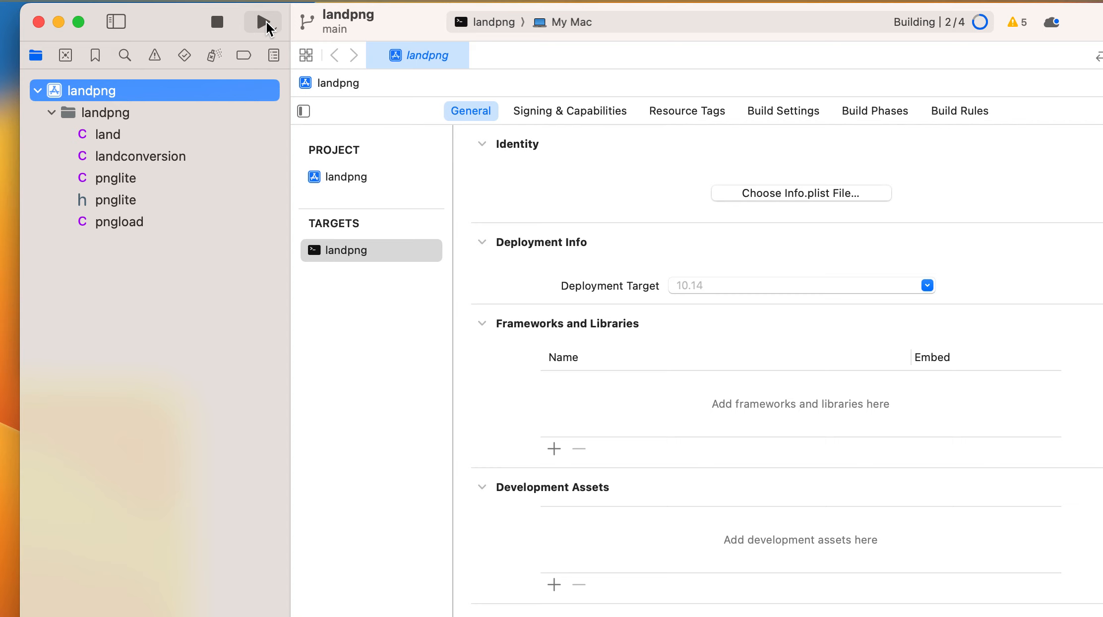
left_click(262, 22)
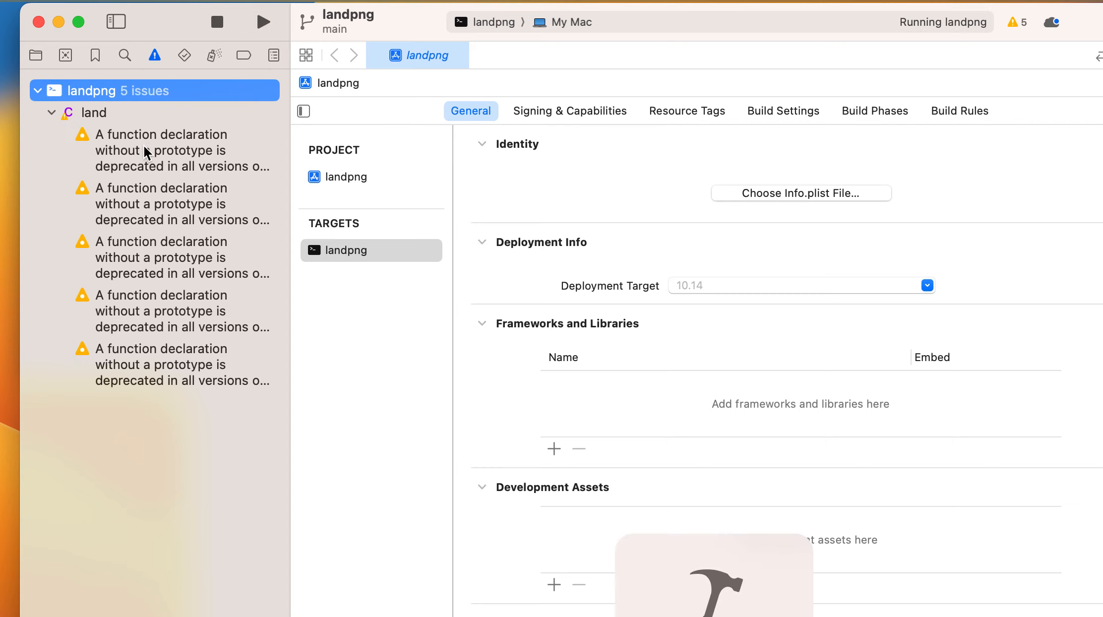
mouse_move(79, 82)
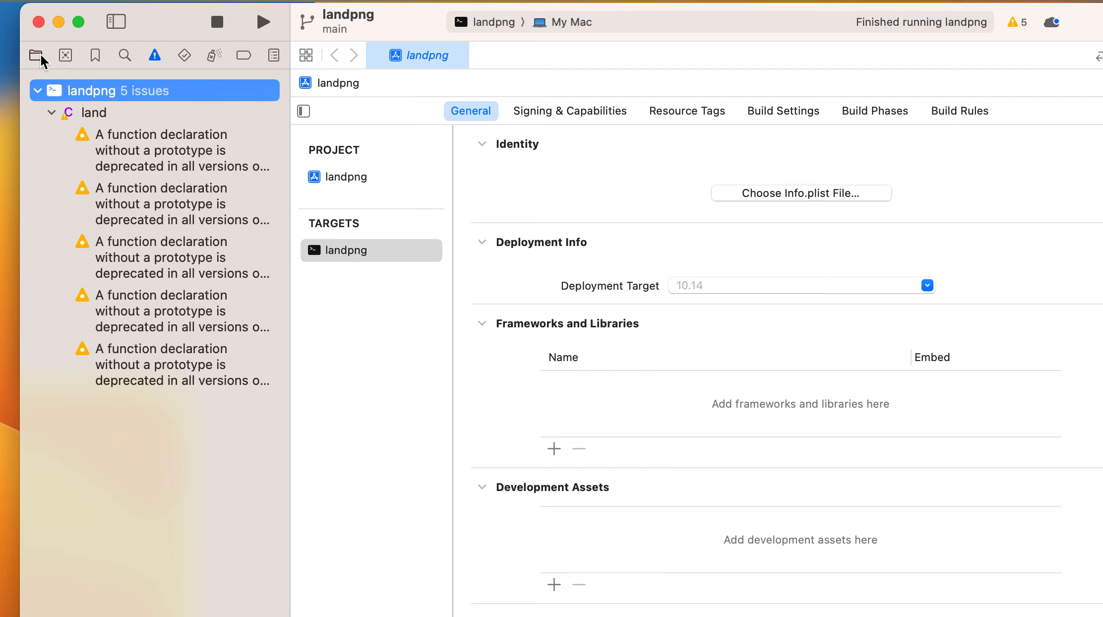
left_click(36, 55)
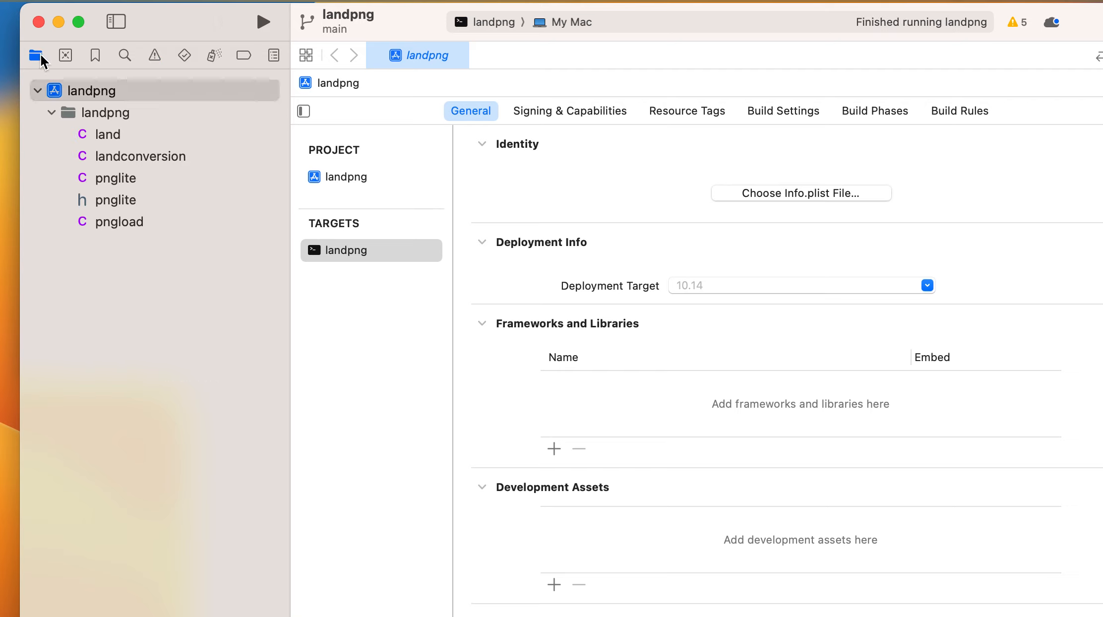
left_click(37, 91)
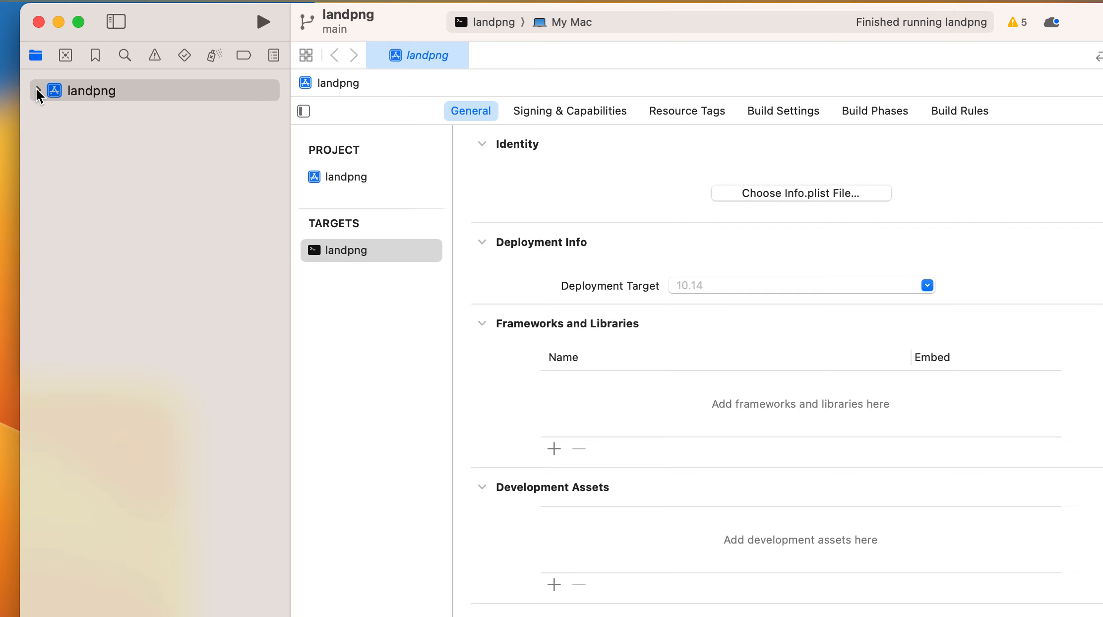
left_click(38, 90)
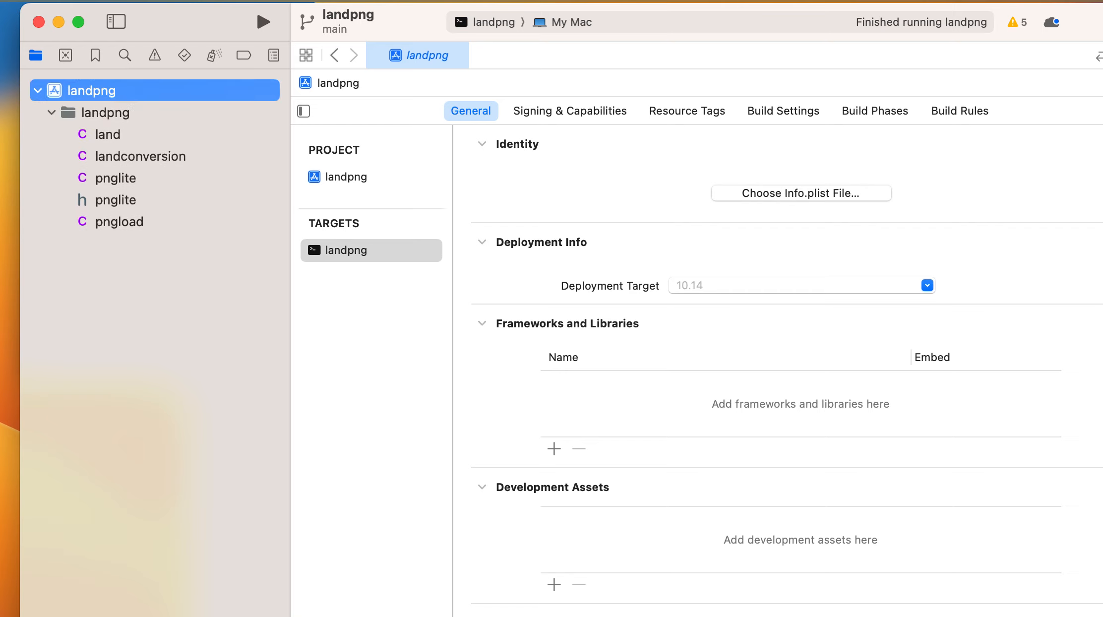
Show the build folder in Finder, revealing Debug with mapoutput.png and the landpng executable.
left_click(426, 7)
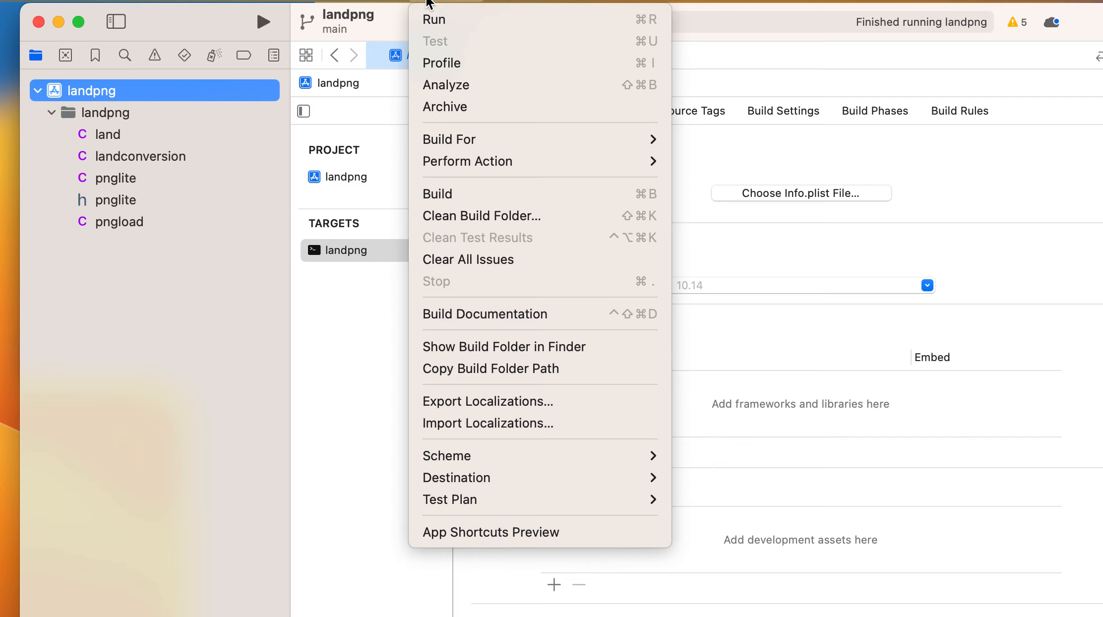
mouse_move(519, 335)
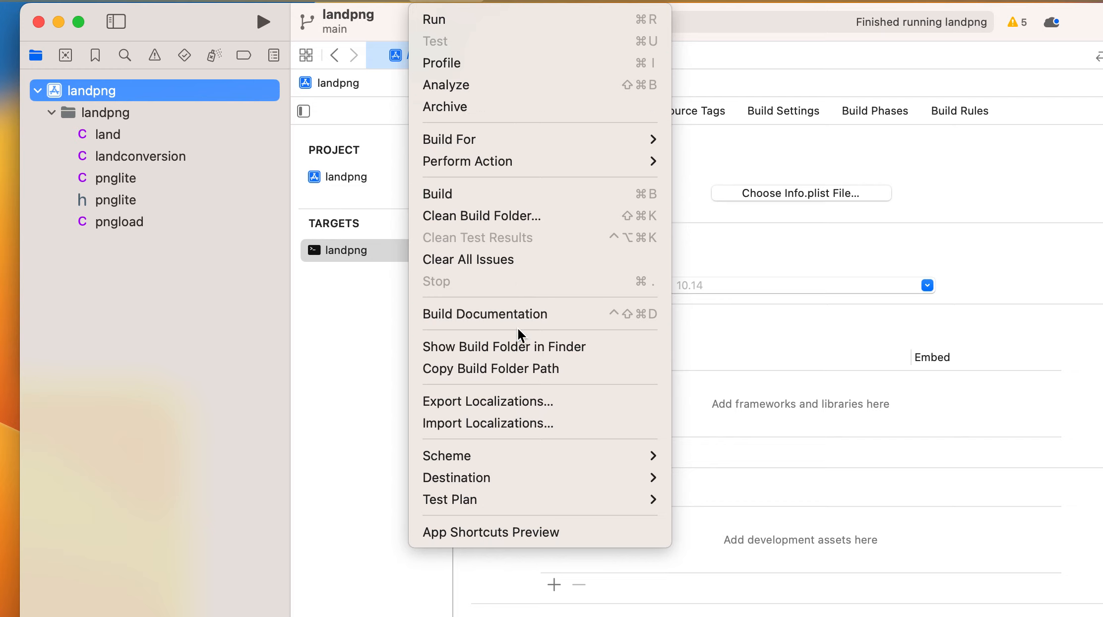
mouse_move(535, 313)
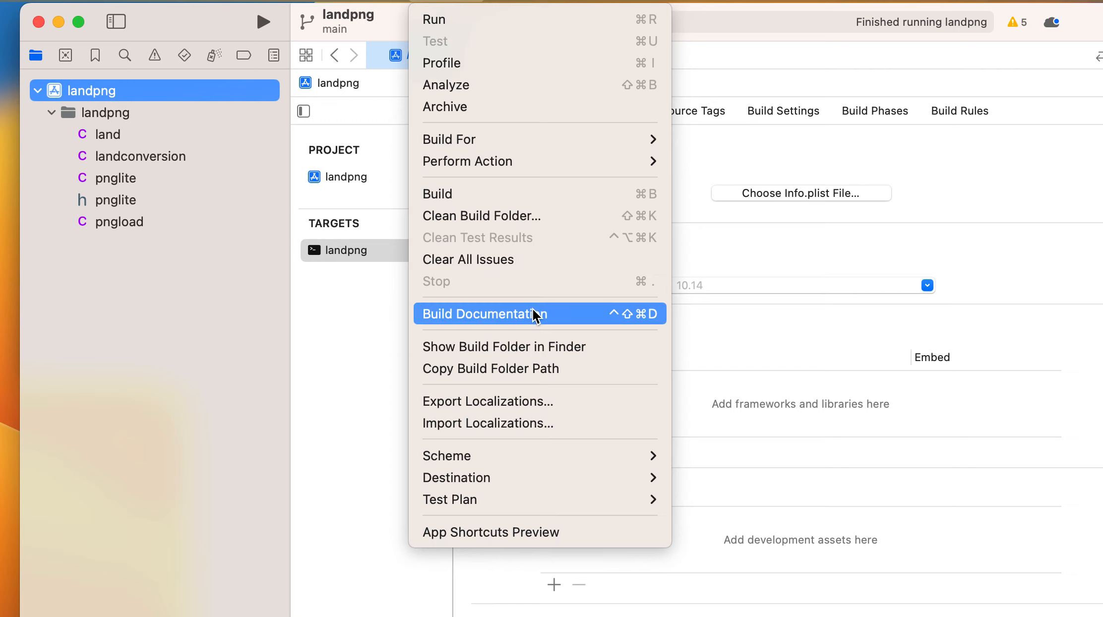
mouse_move(537, 314)
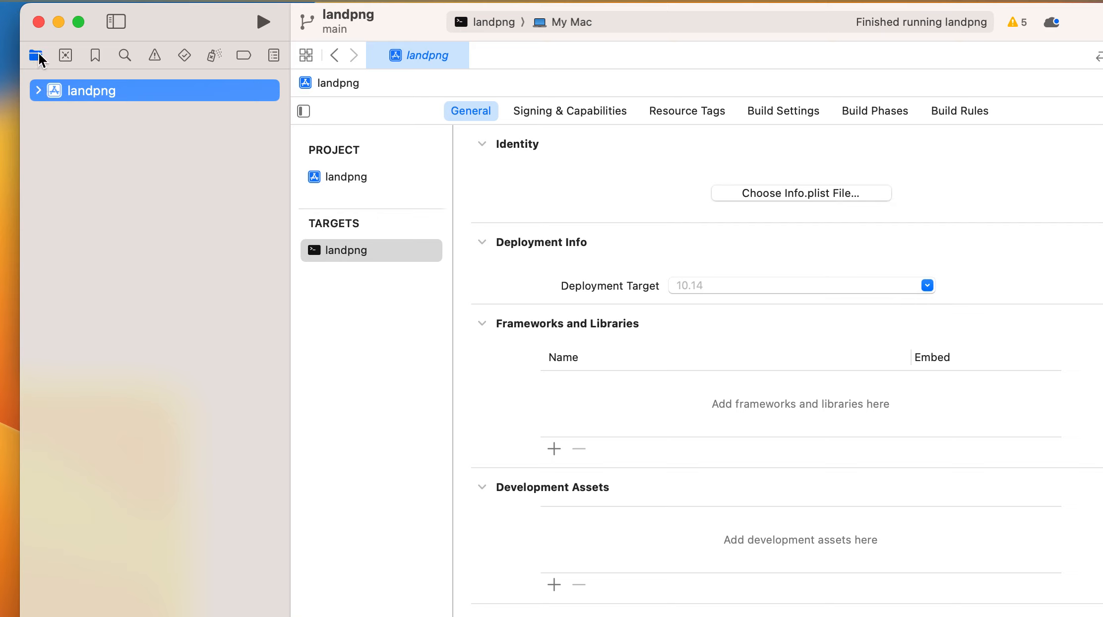
left_click(38, 91)
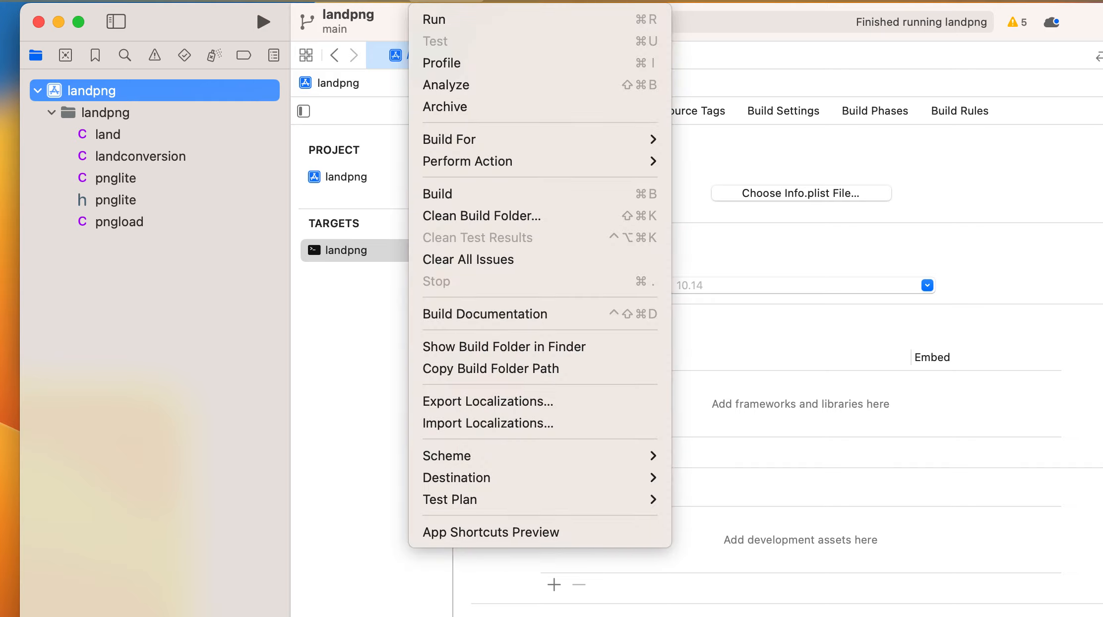
mouse_move(627, 346)
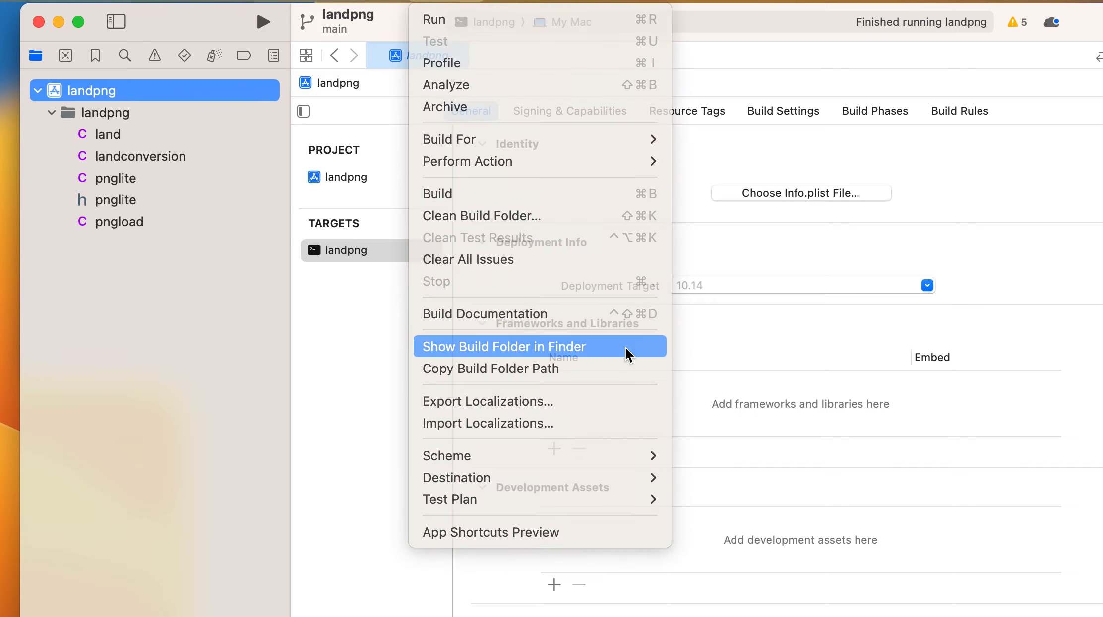
left_click(503, 347)
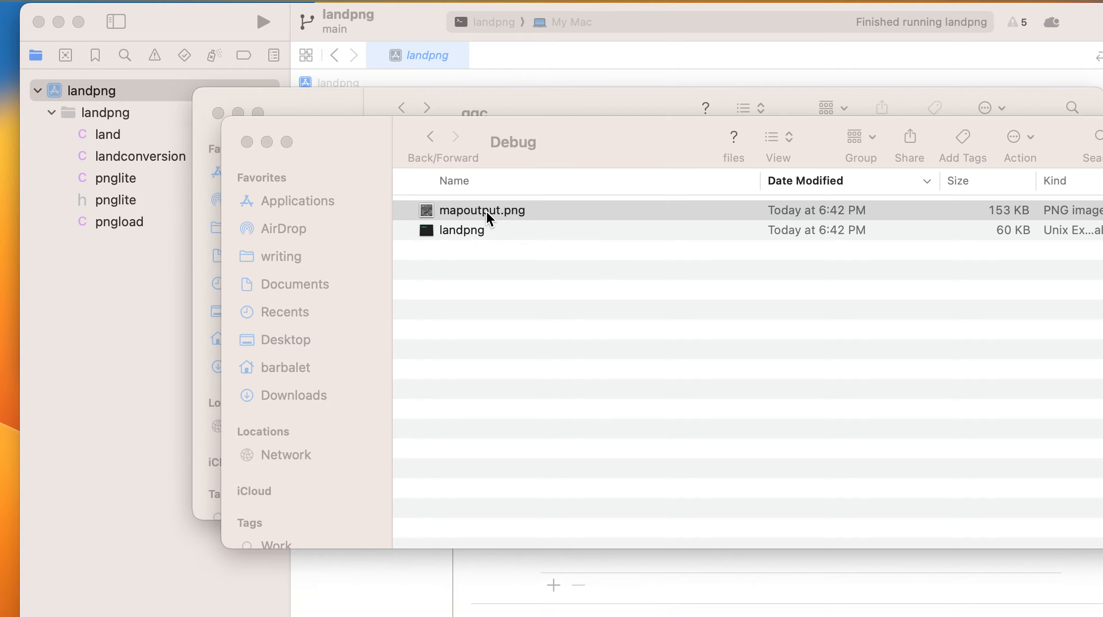
Open mapoutput.png in Preview to view the grayscale terrain map, then close it.
double_click(483, 210)
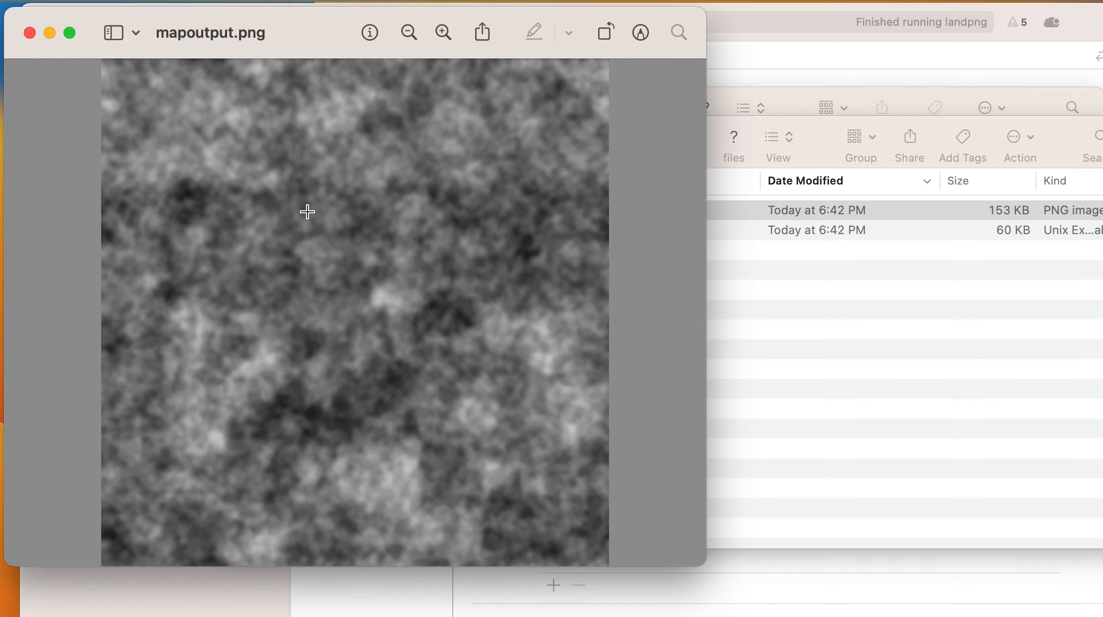
mouse_move(49, 33)
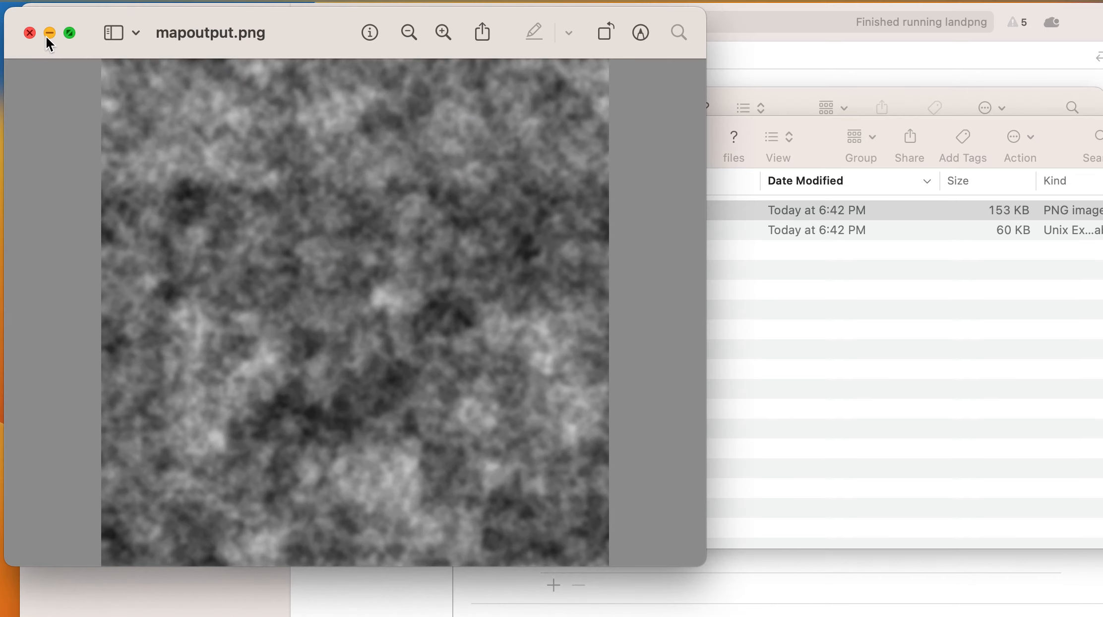
left_click(30, 32)
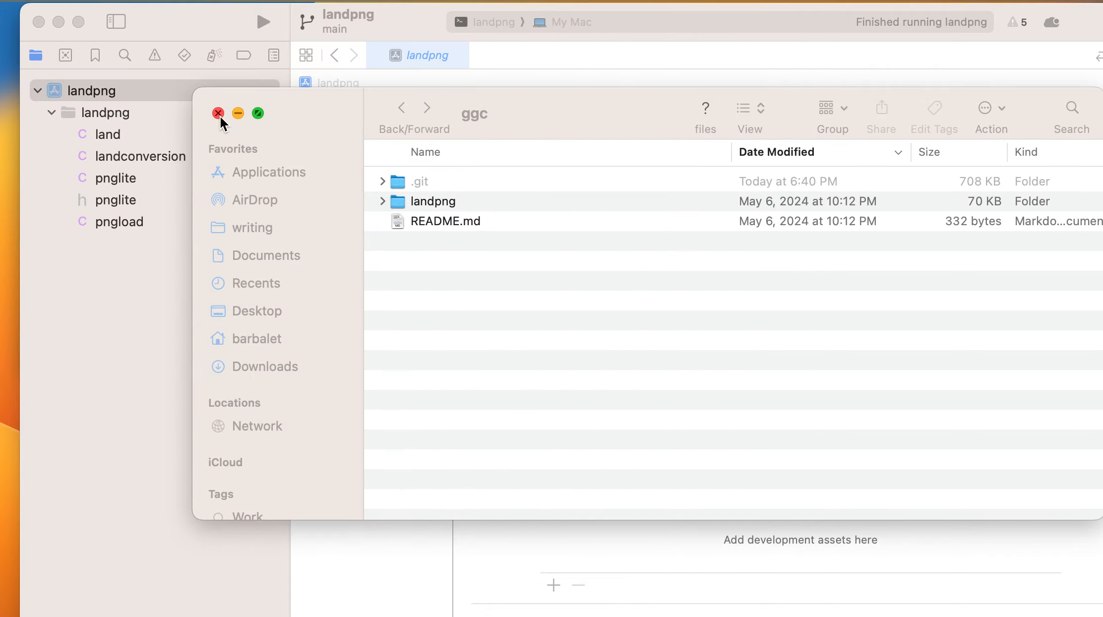
Close Finder, open land.c and scroll to the commented-out test main function.
left_click(219, 113)
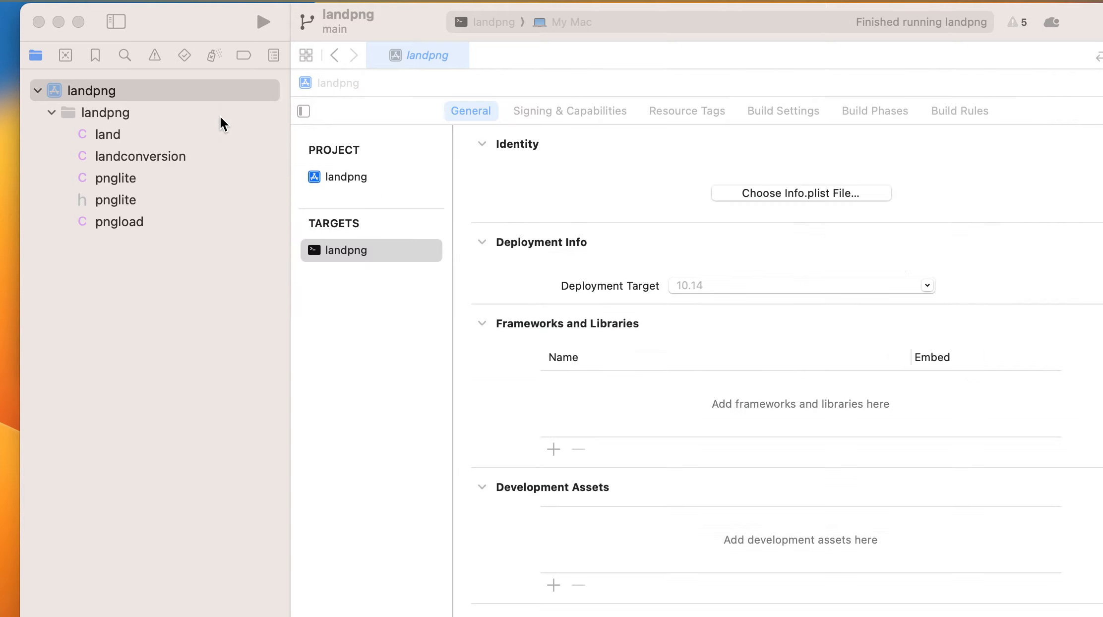
left_click(109, 134)
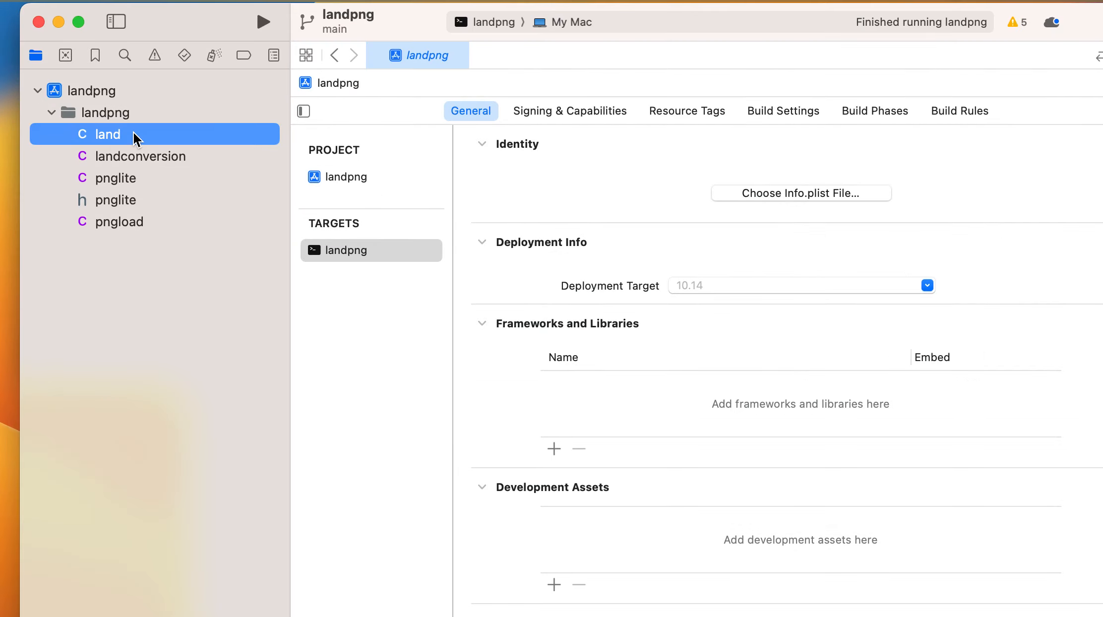
double_click(108, 134)
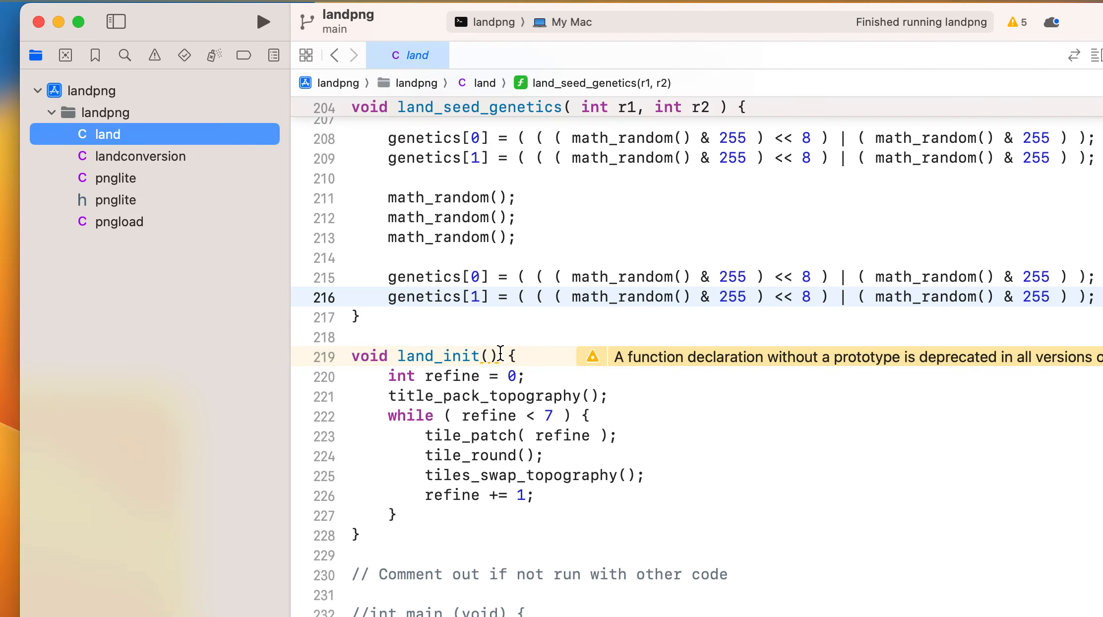
scroll("down", 3)
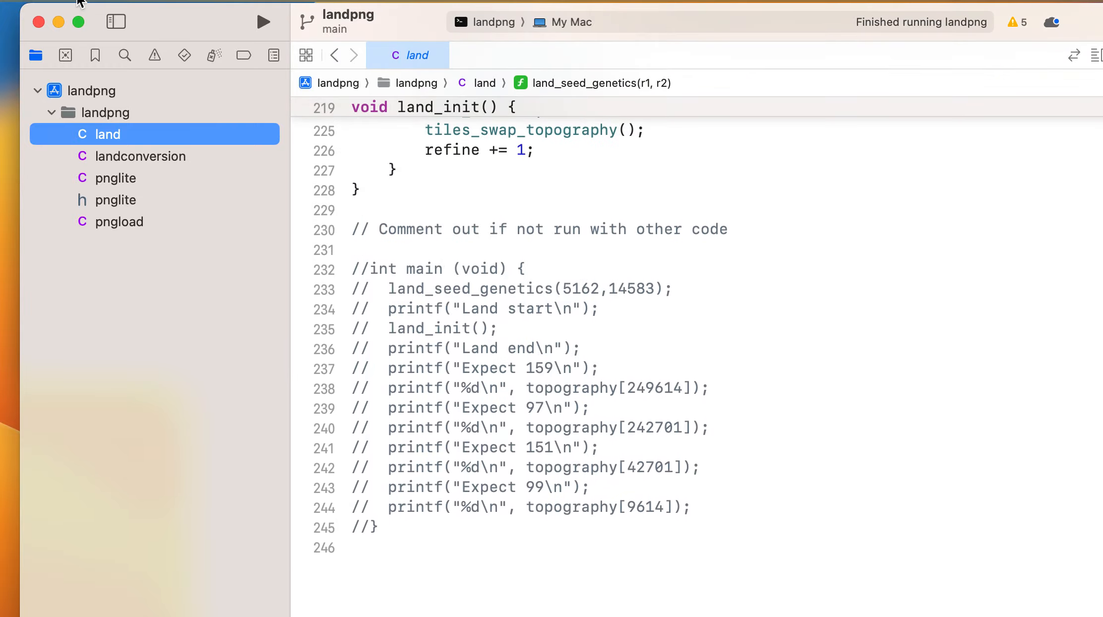
mouse_move(39, 21)
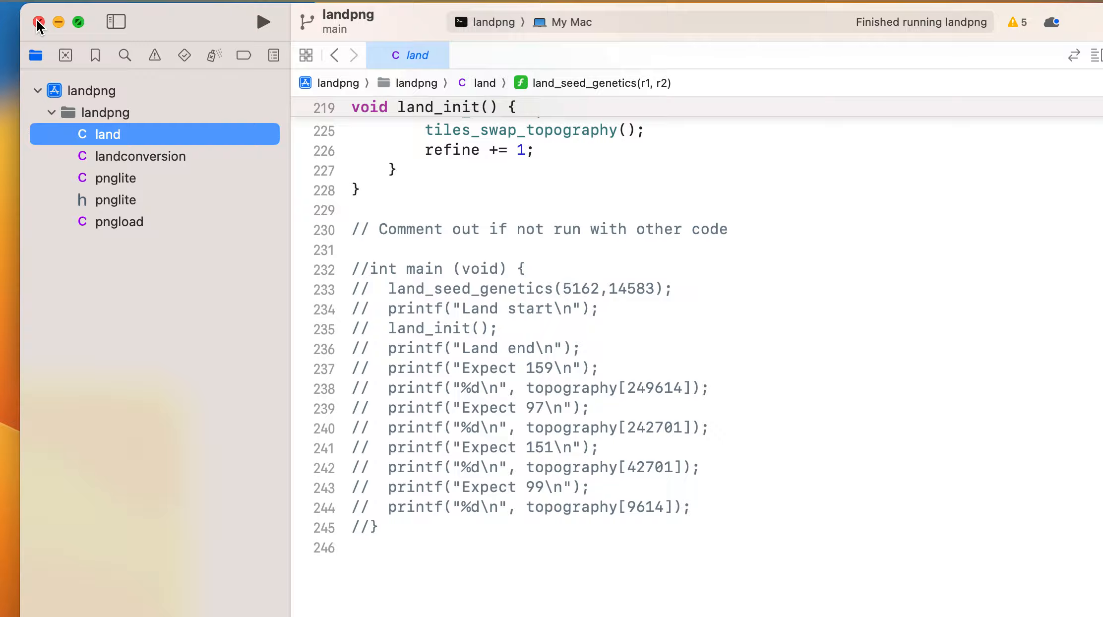
Close the landpng project and change Terminal into the werewolf/satire folder.
left_click(39, 22)
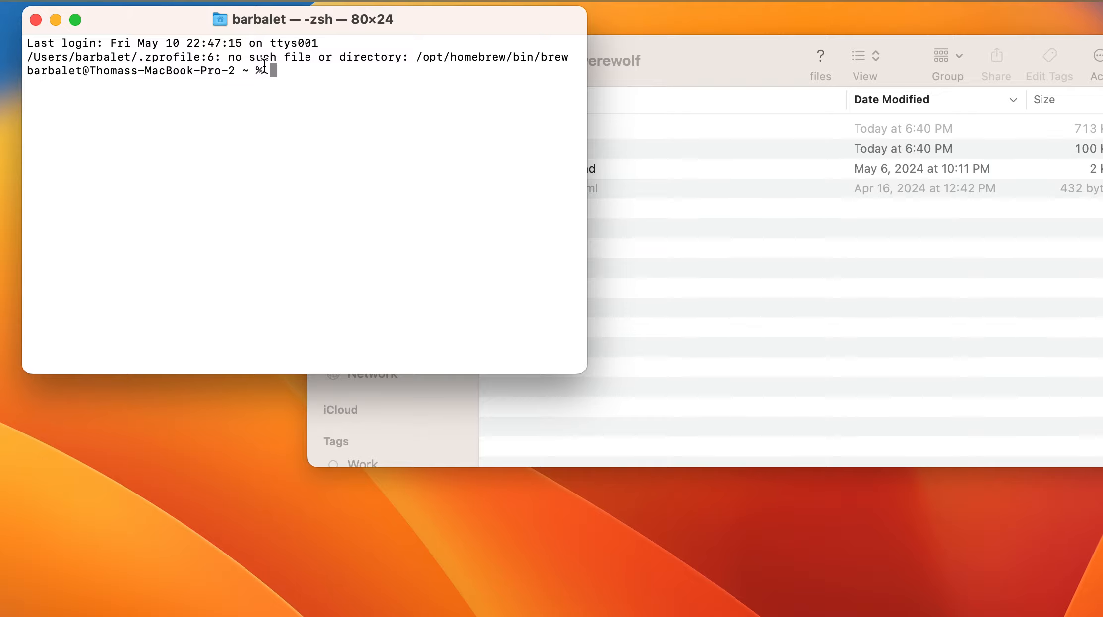
type("cd werewolf")
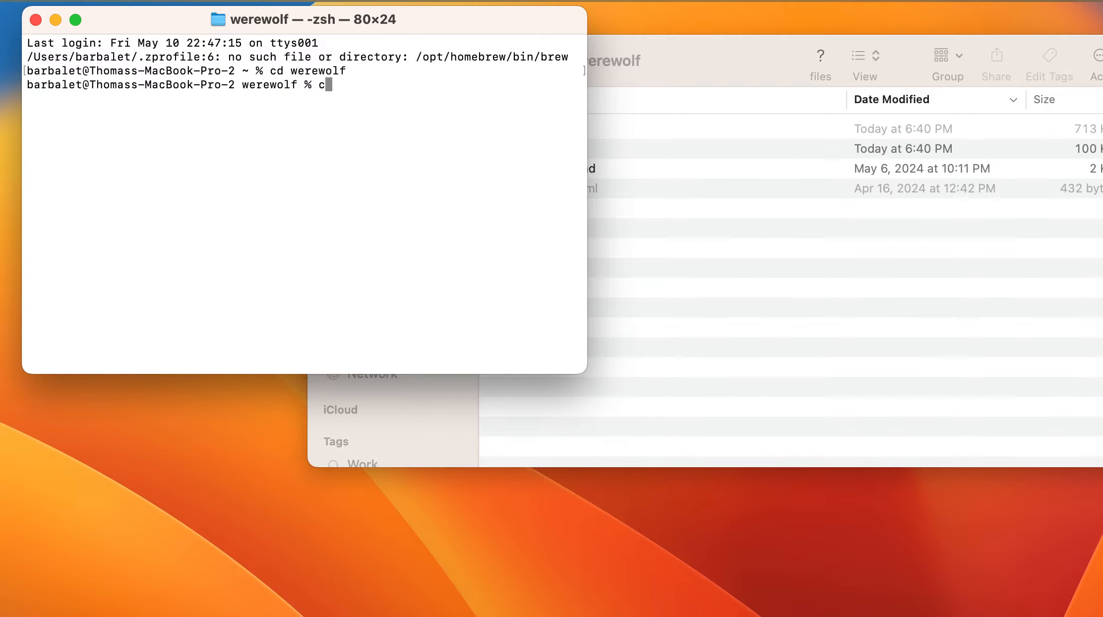
type("d satire")
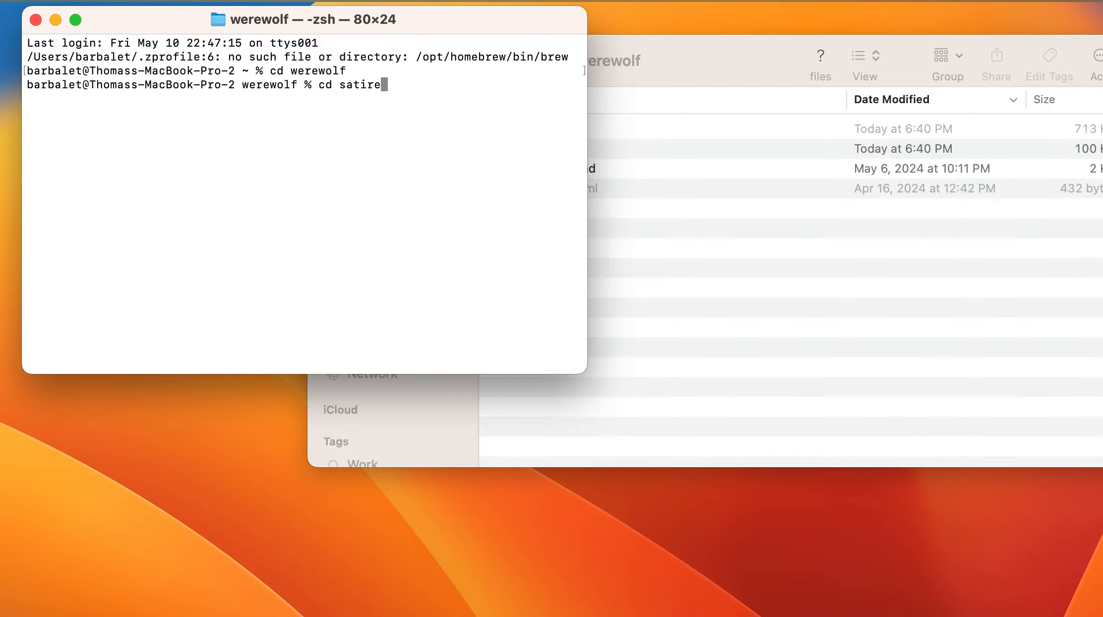
key("Return")
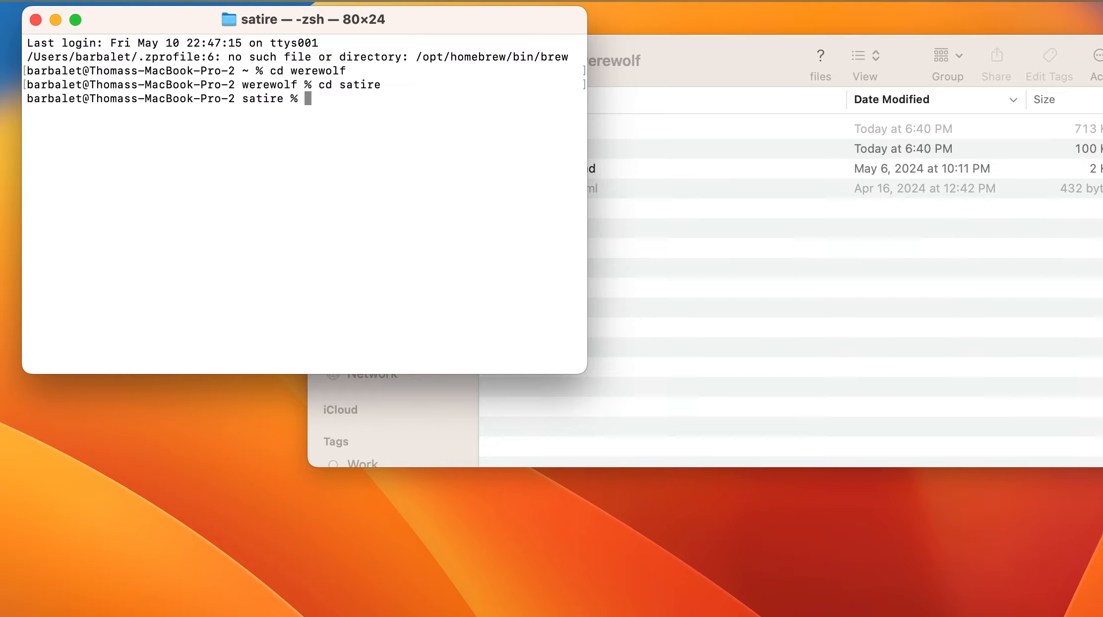
Compile werewolf.c with cc into the ww executable.
type("cc")
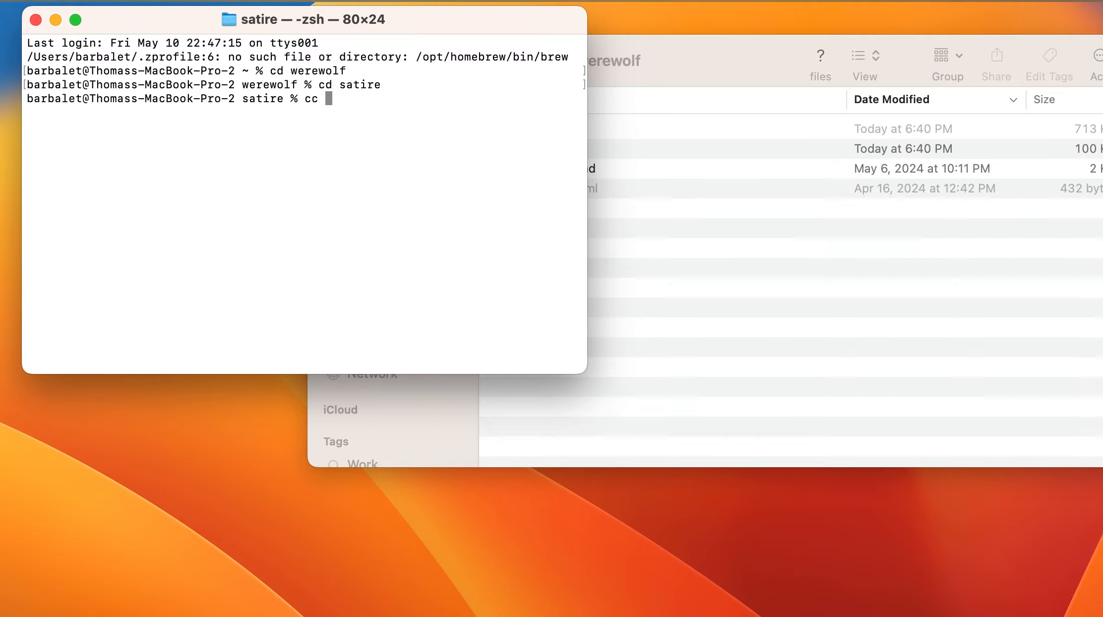
type("were")
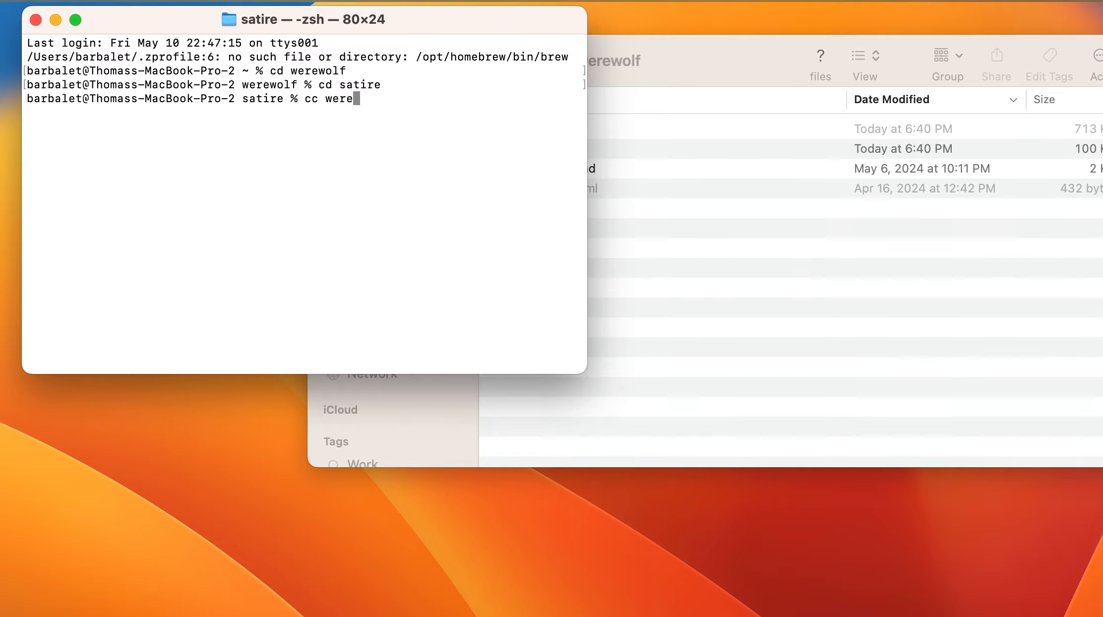
type("wolf.c")
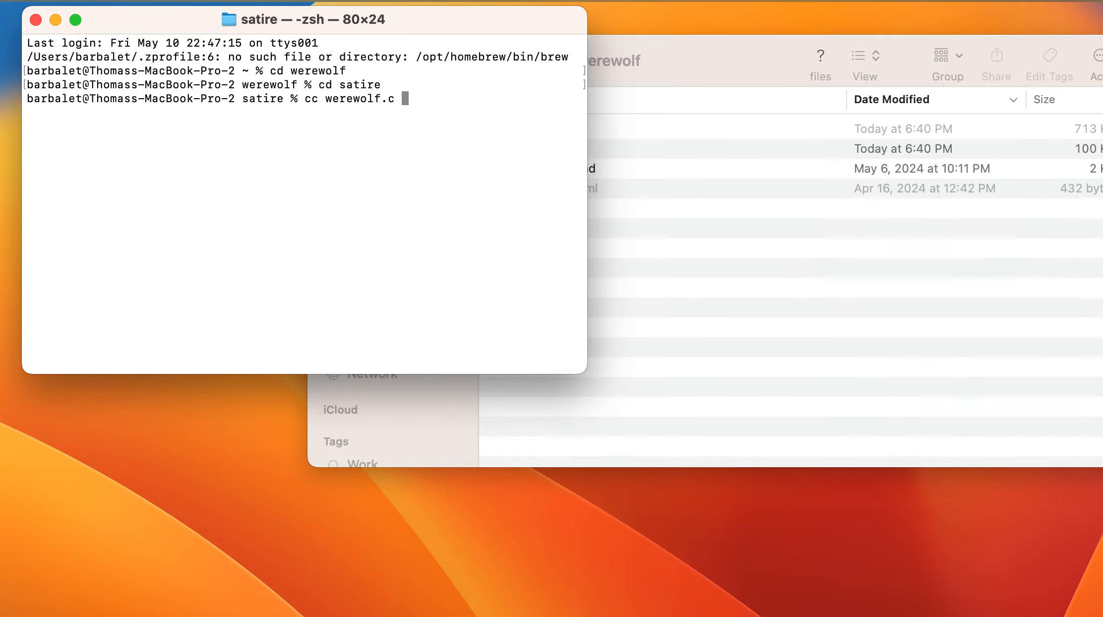
type("-o ww")
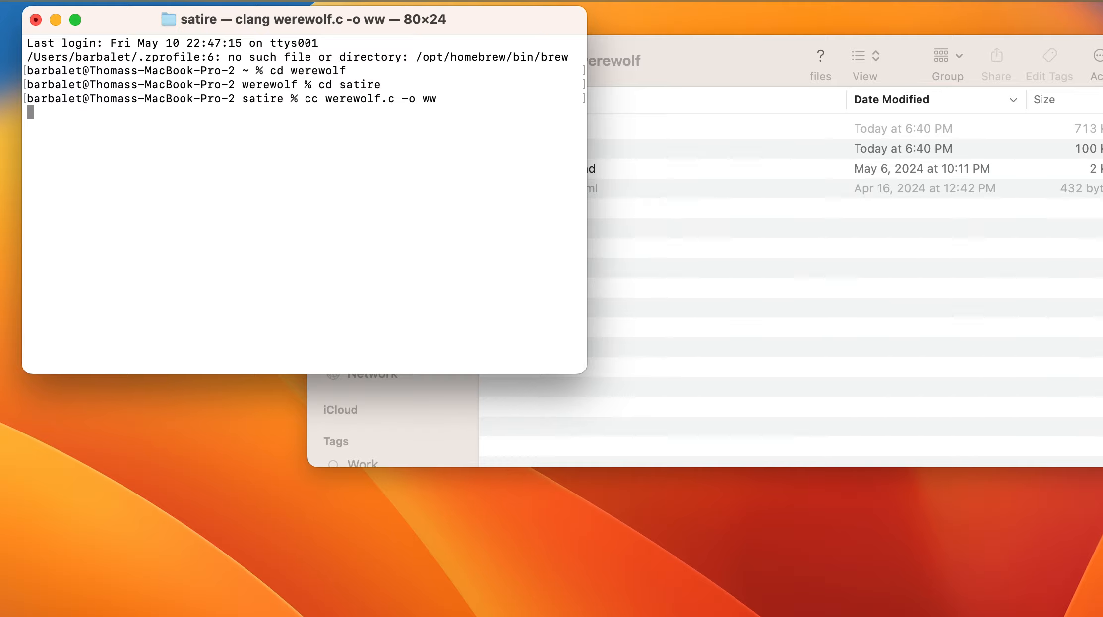
key("Return")
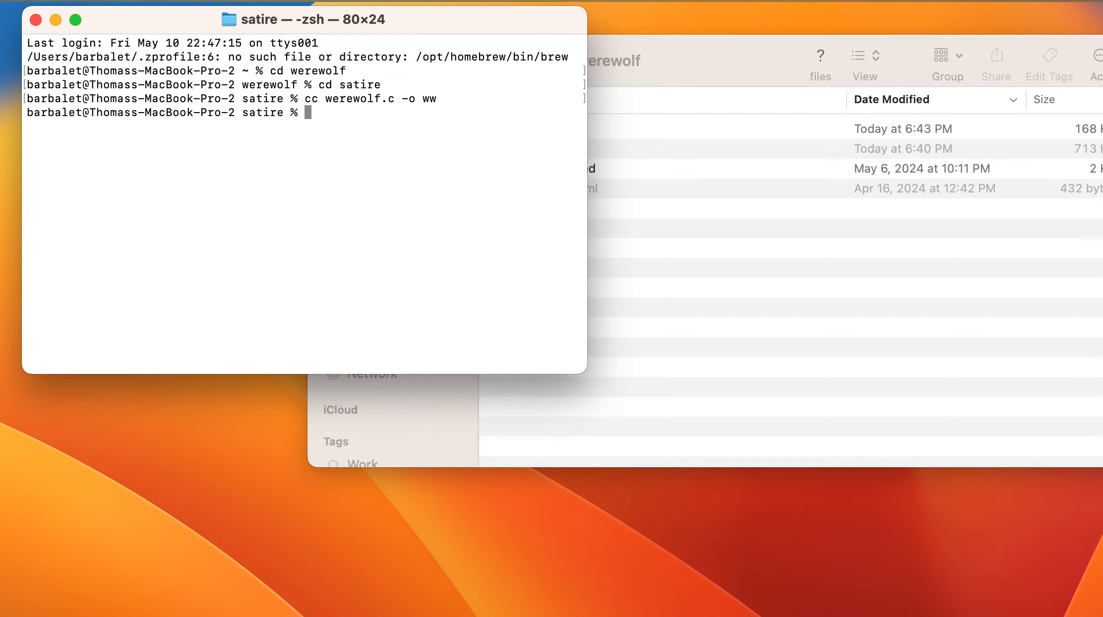
Run ww on land.c with -r, -js and -j to generate land.rb, land.js and land.java.
type("./ww")
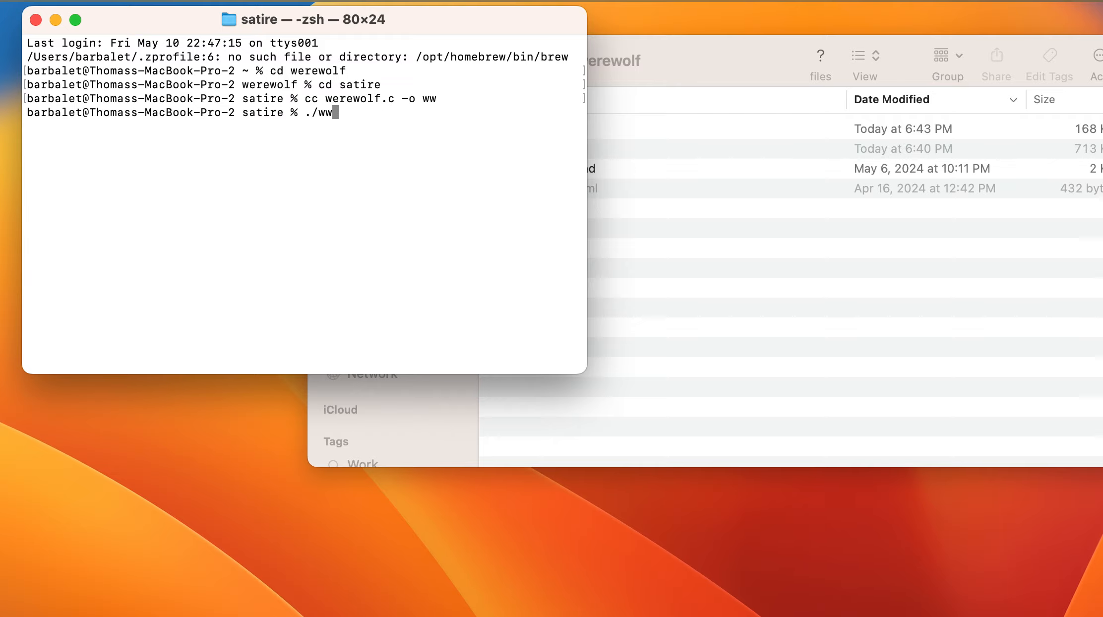
type("l;an")
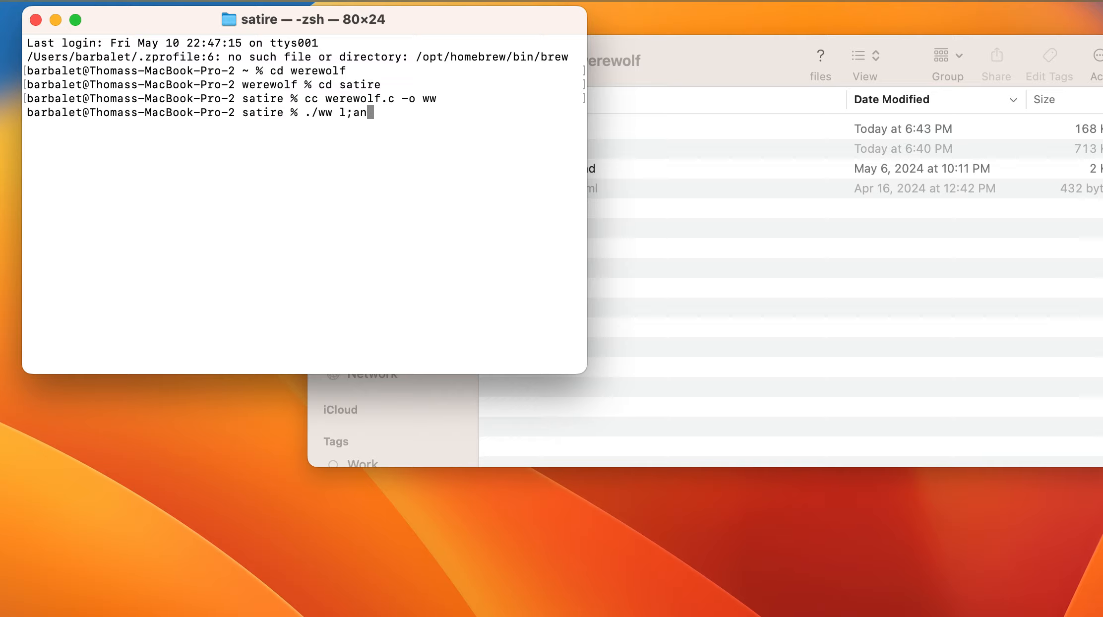
type("and.c")
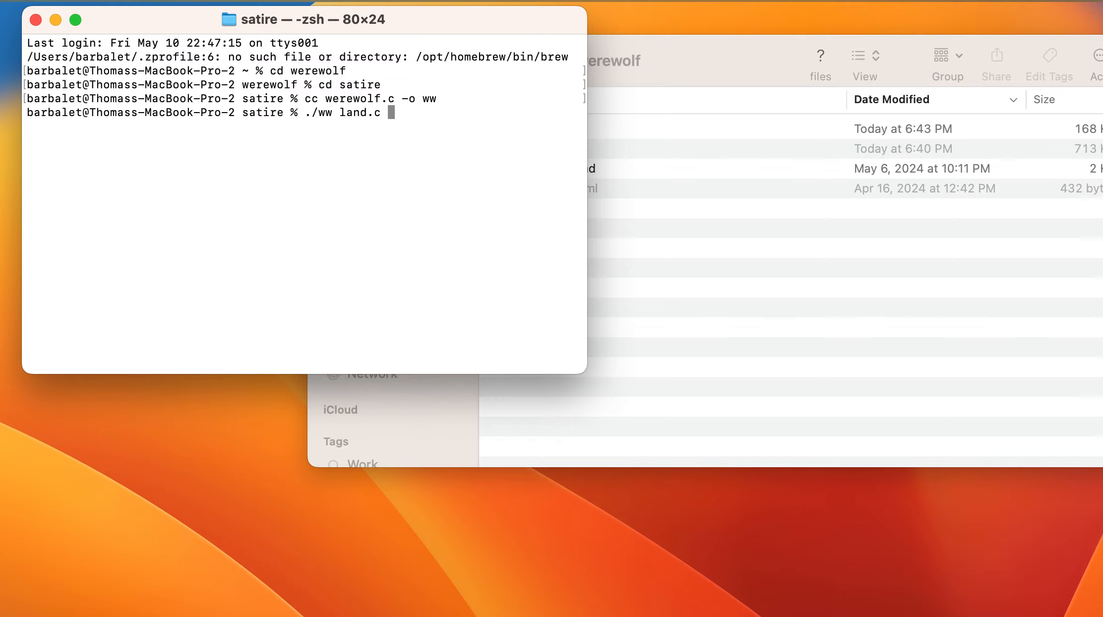
type("-r")
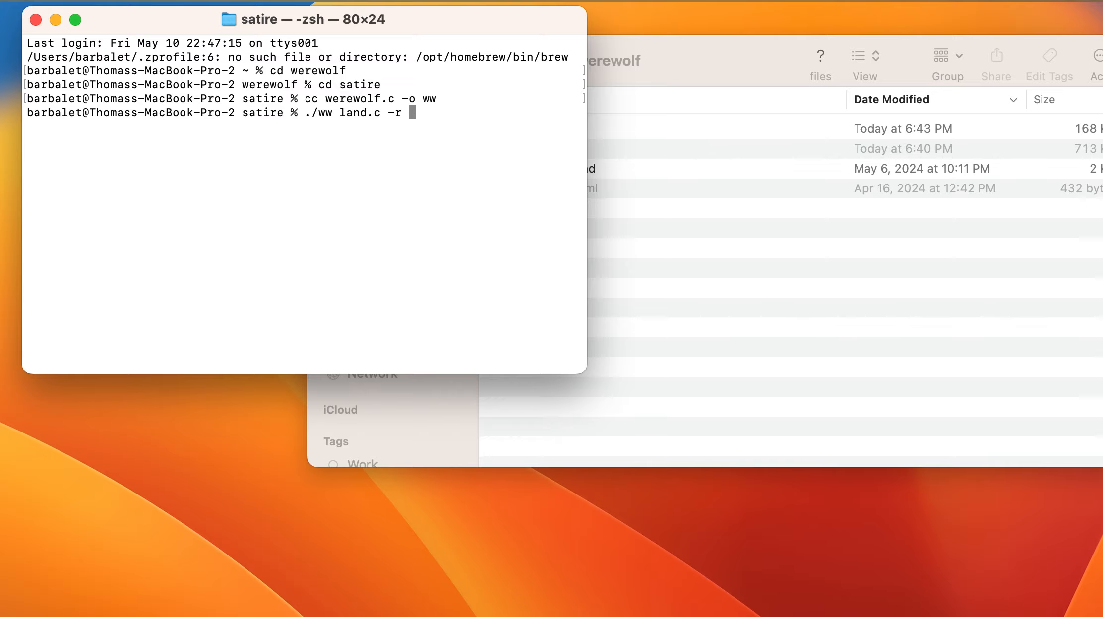
type("land.")
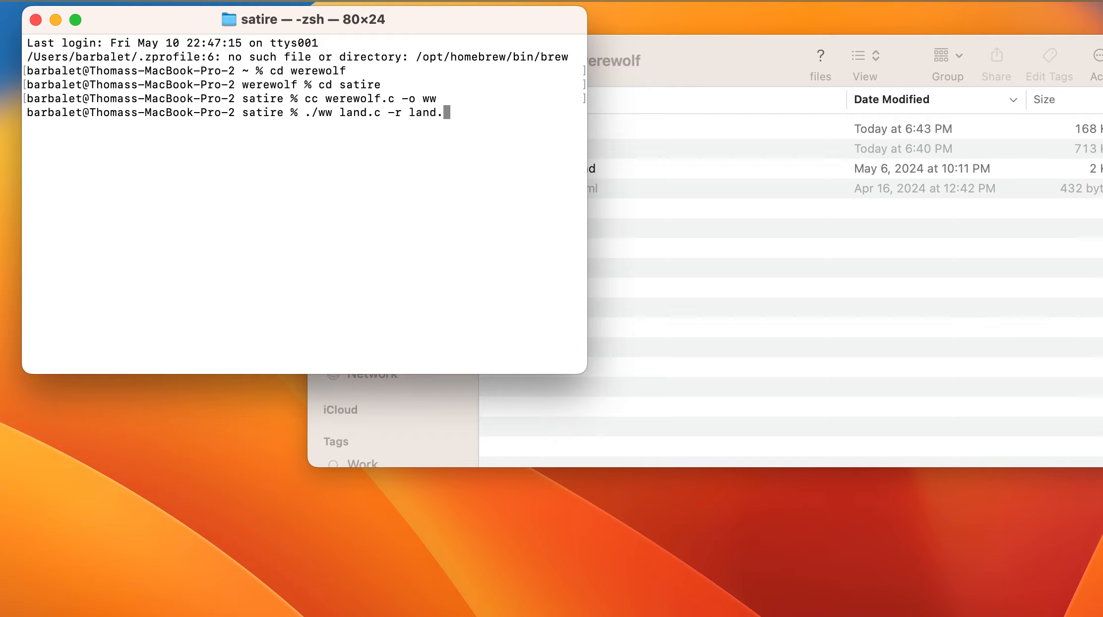
type("rb -")
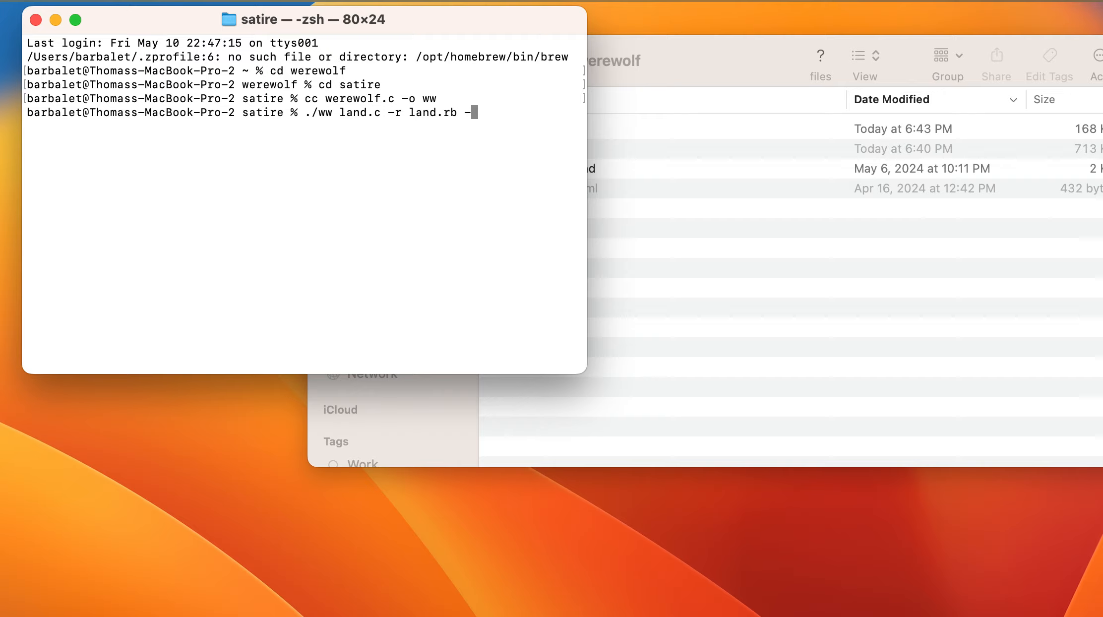
type("js")
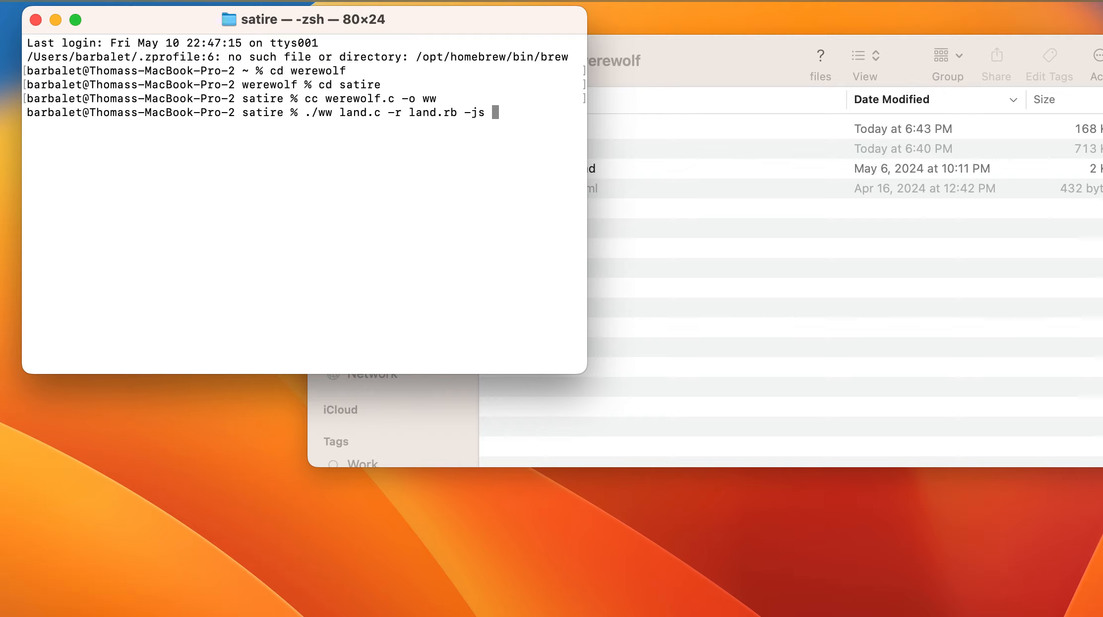
type("land")
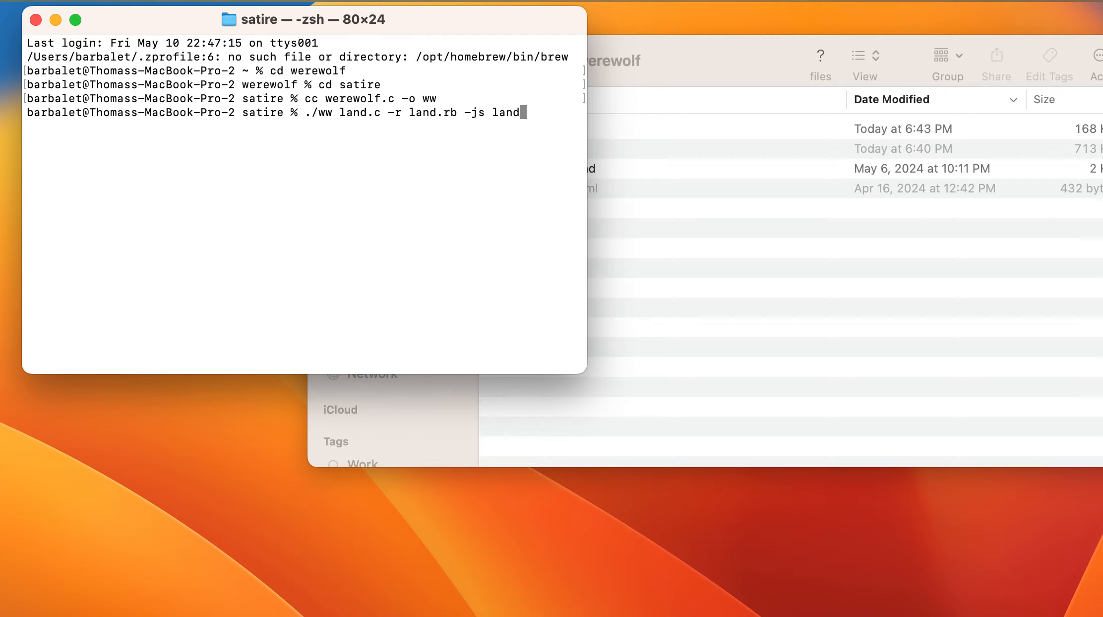
type(".js")
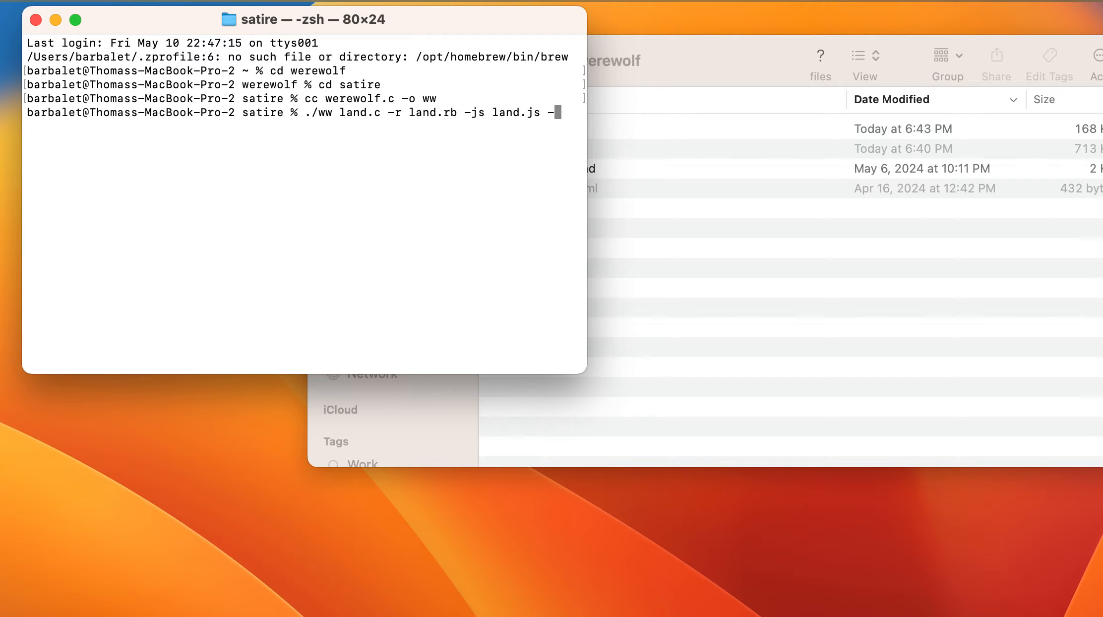
type("-j land")
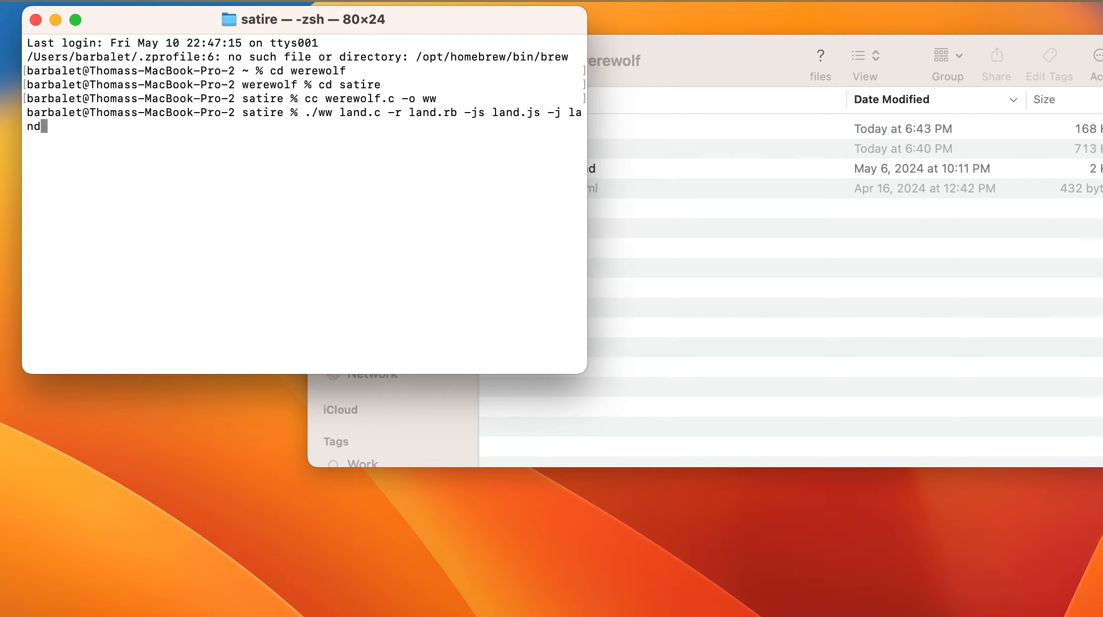
type(".java")
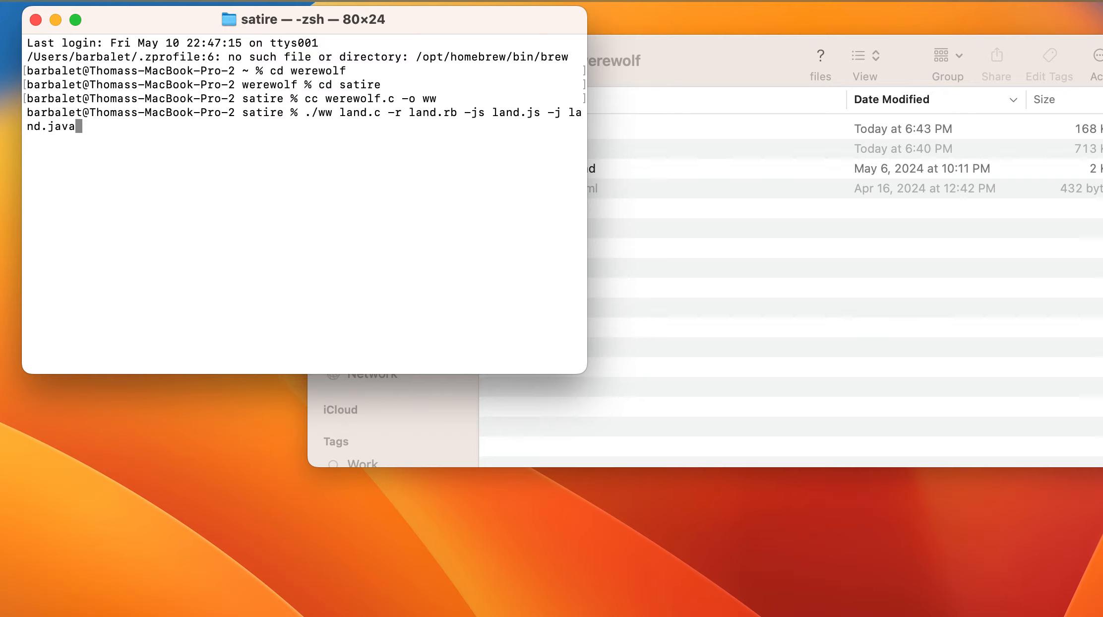
key("Return")
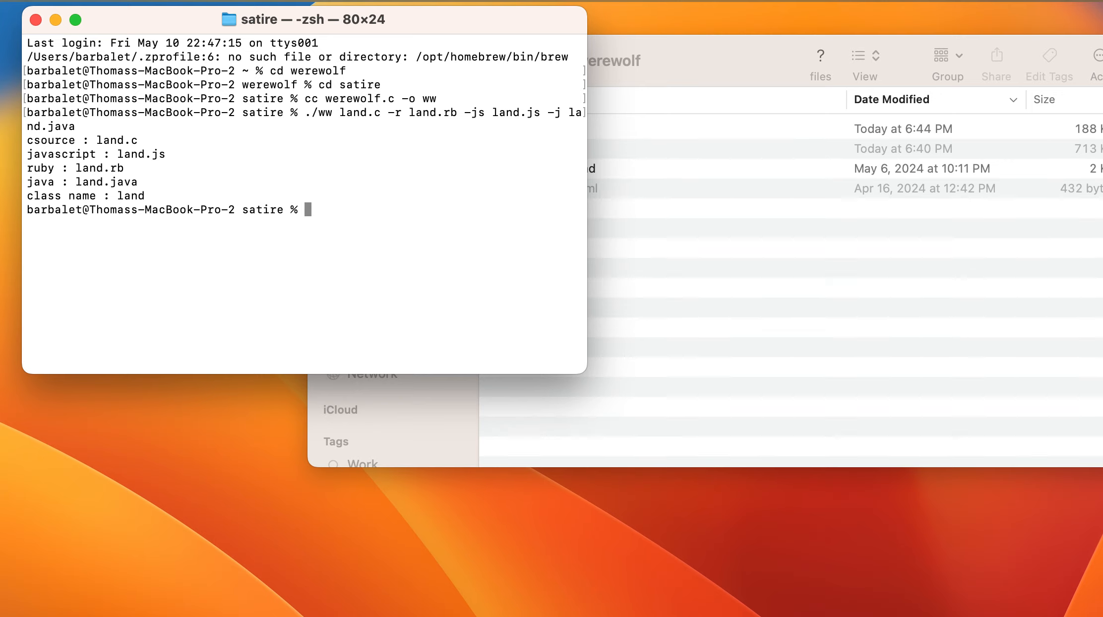
Compile land.c into the land executable and run it, printing 159, 97, 151 and 99.
type("cc land.c")
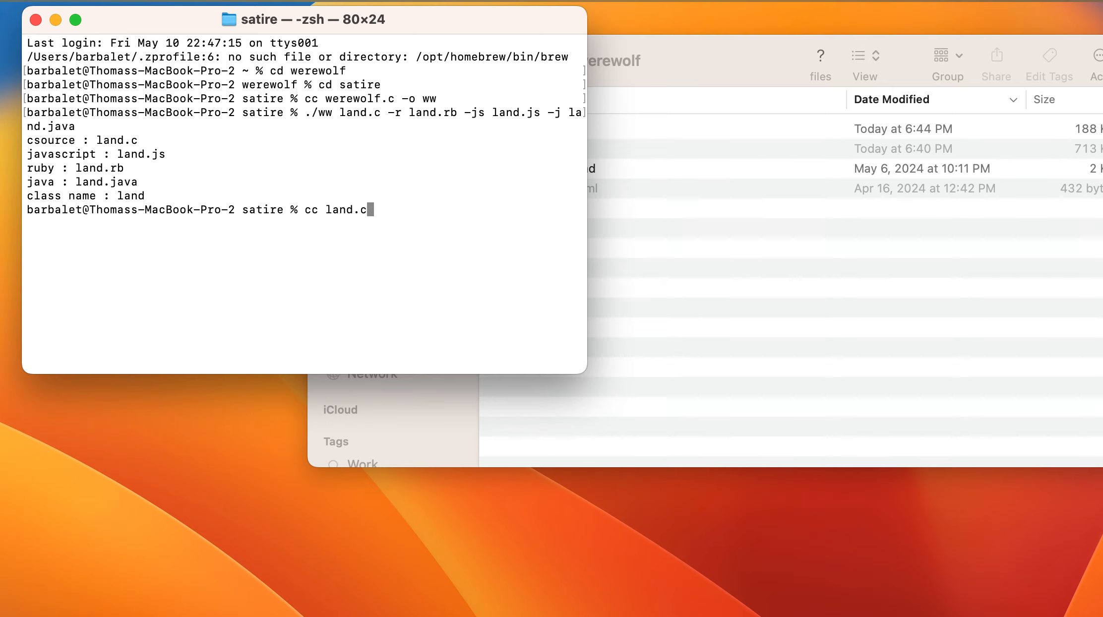
type("-o land")
type(".")
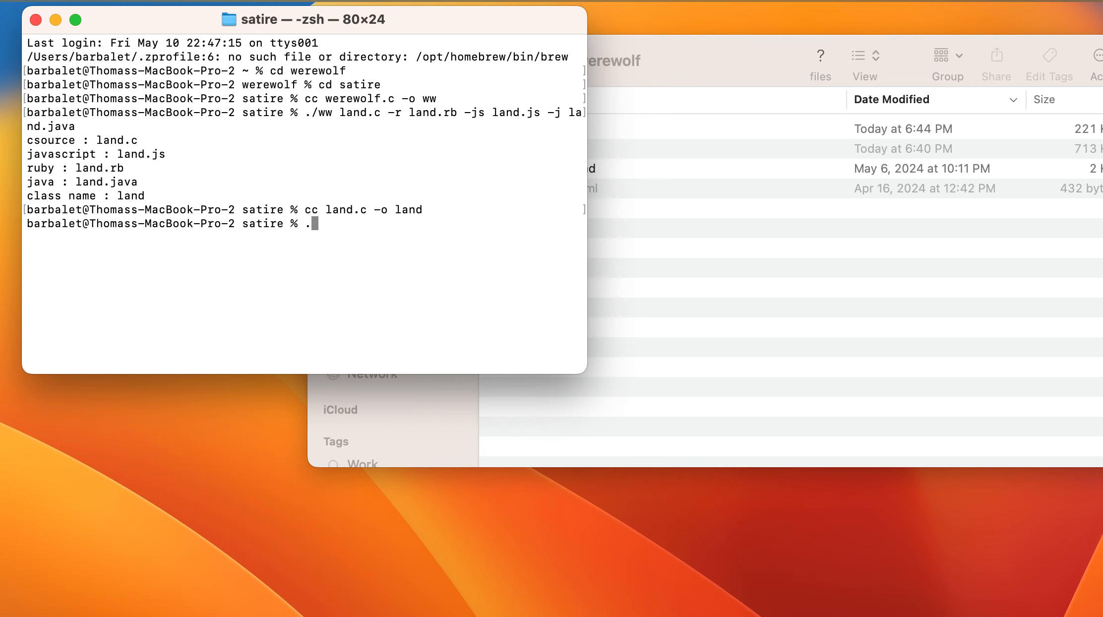
type("/land")
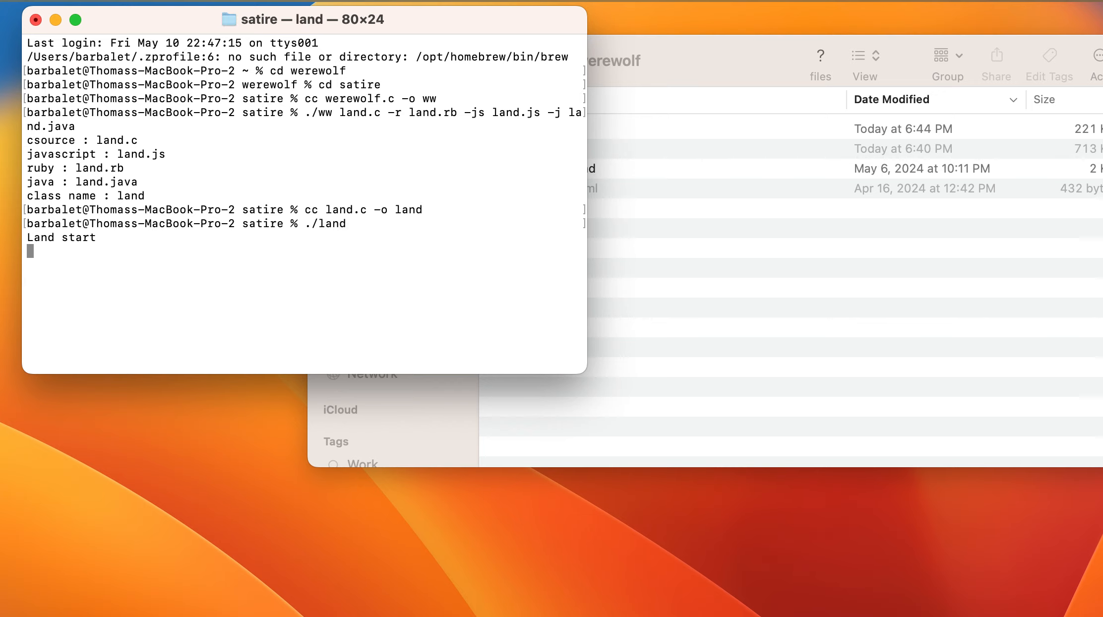
key("Return")
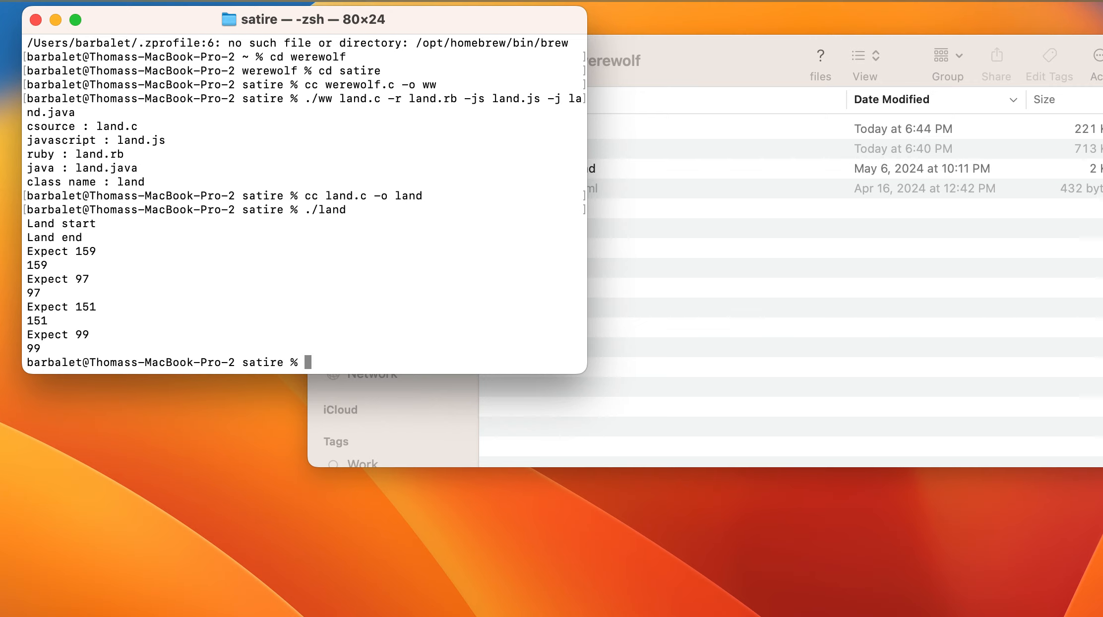
Compile land.java with javac and run it with java, printing 159, 97, 151 and 99.
type("javac")
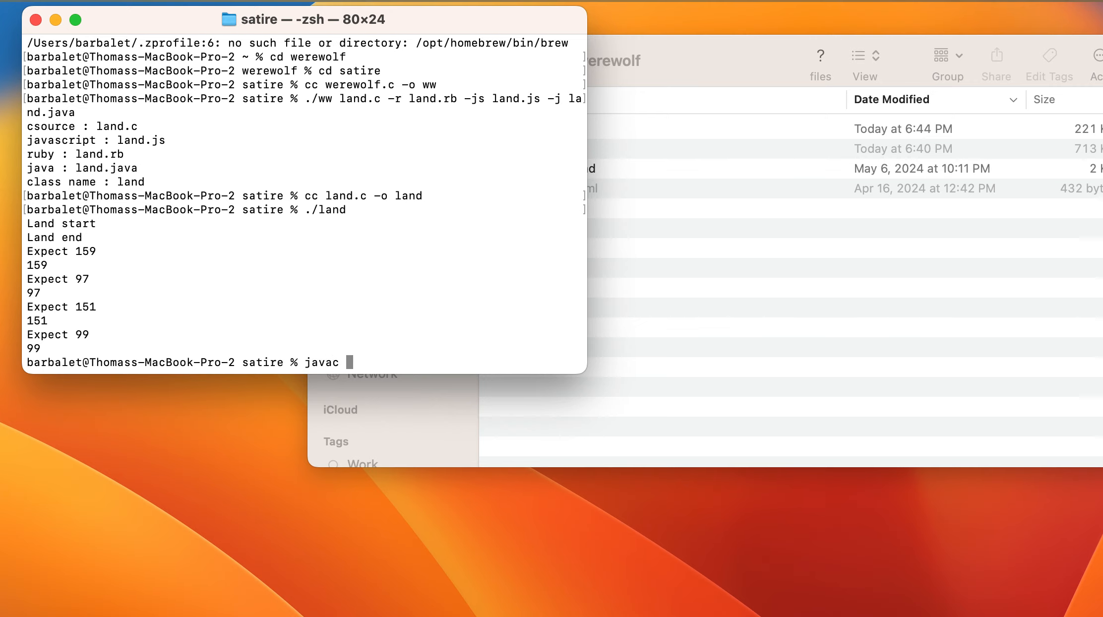
type("la")
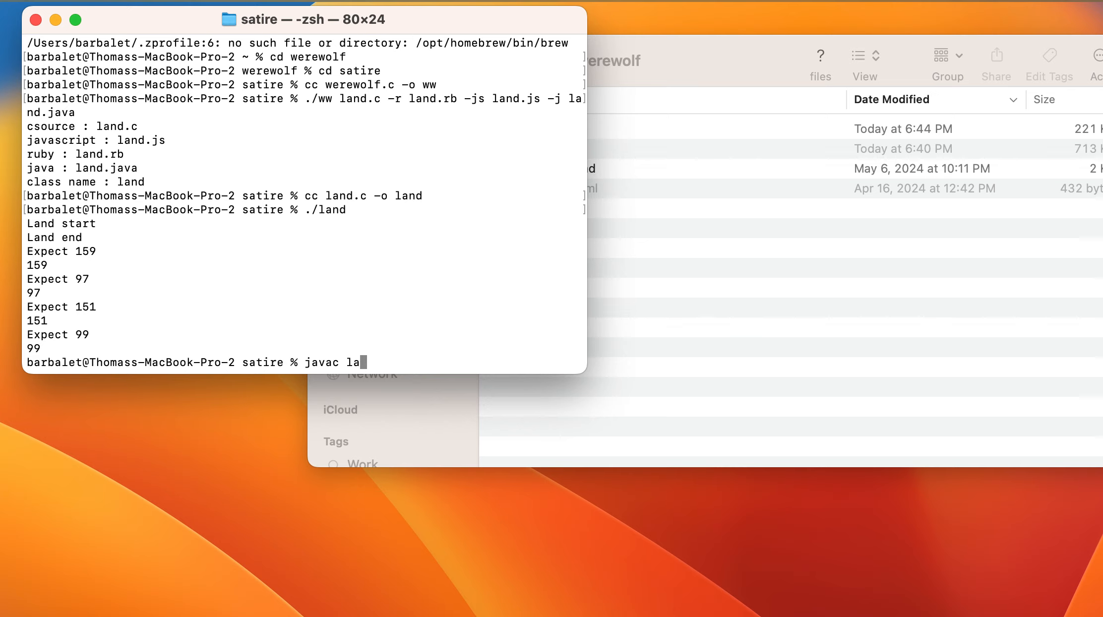
type("nd.java")
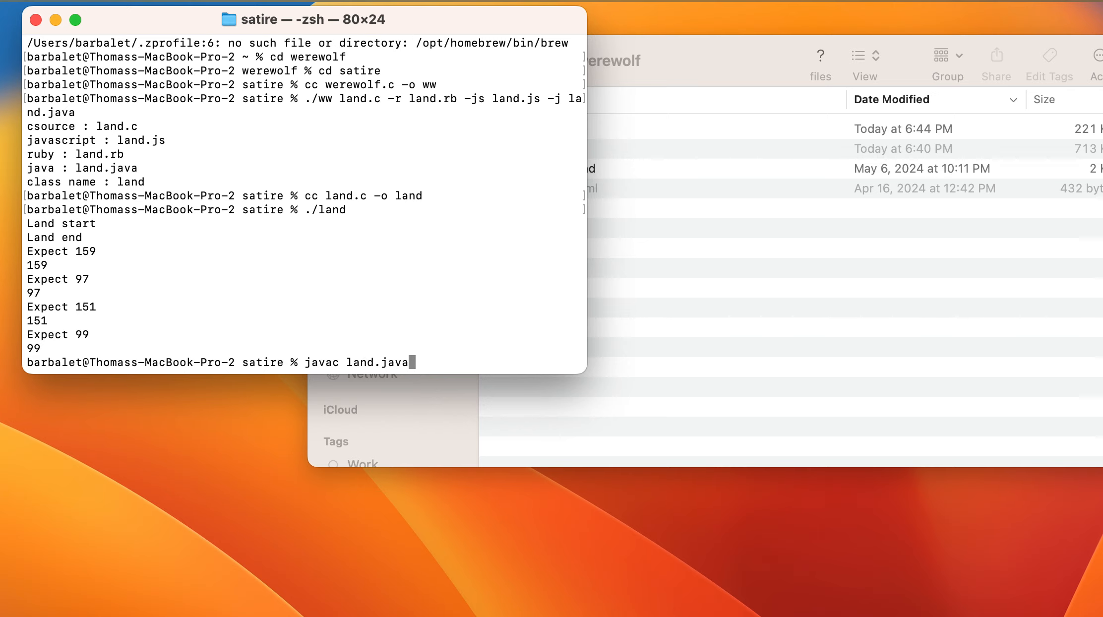
key("Return")
type("java")
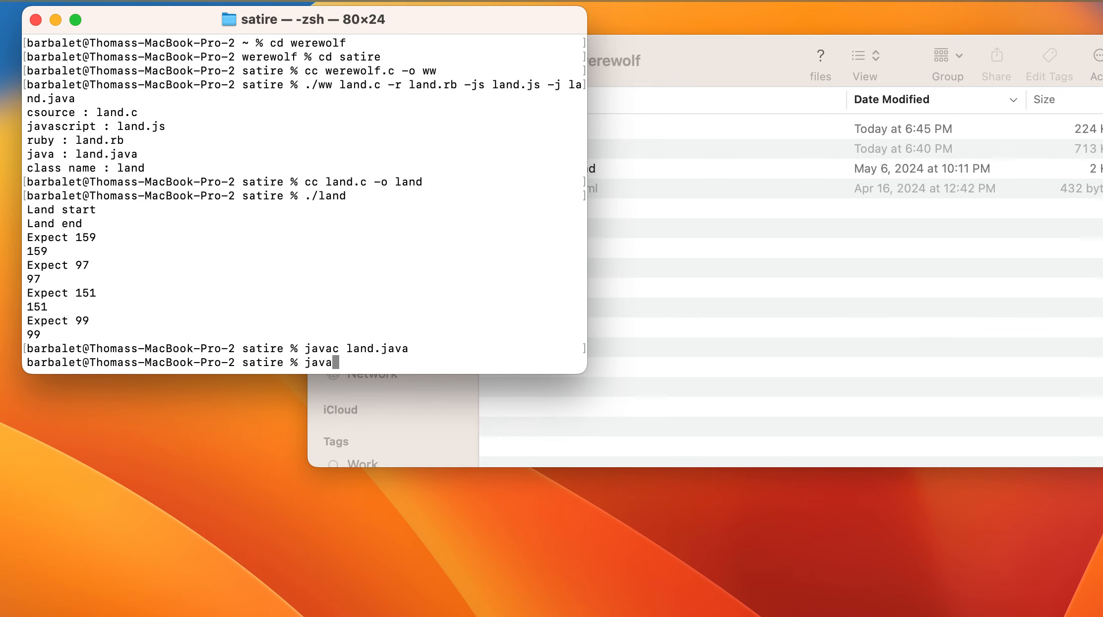
type(" land")
key("Return")
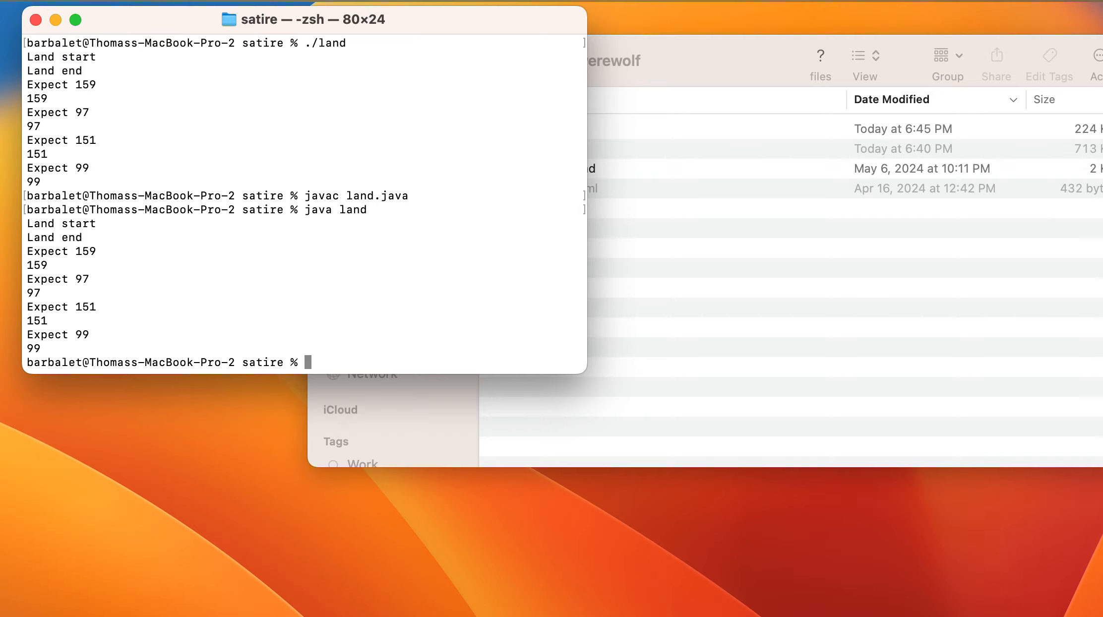
Run land.rb with ruby, printing 159, 97, 151 and 99 despite a PATH warning.
type("rubv")
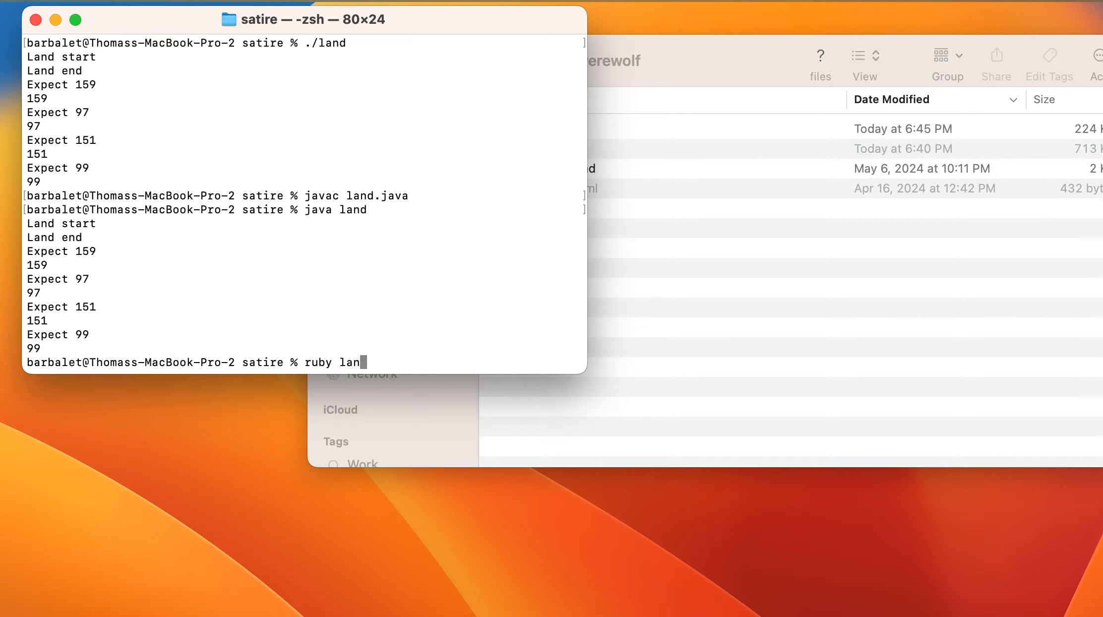
type("d.rb")
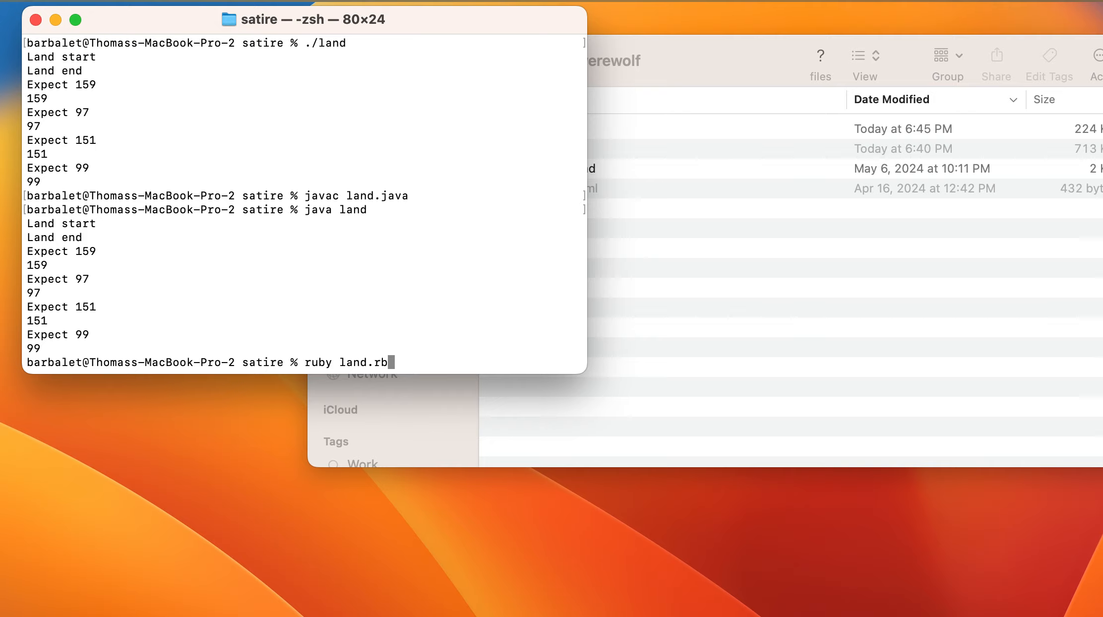
key("Return")
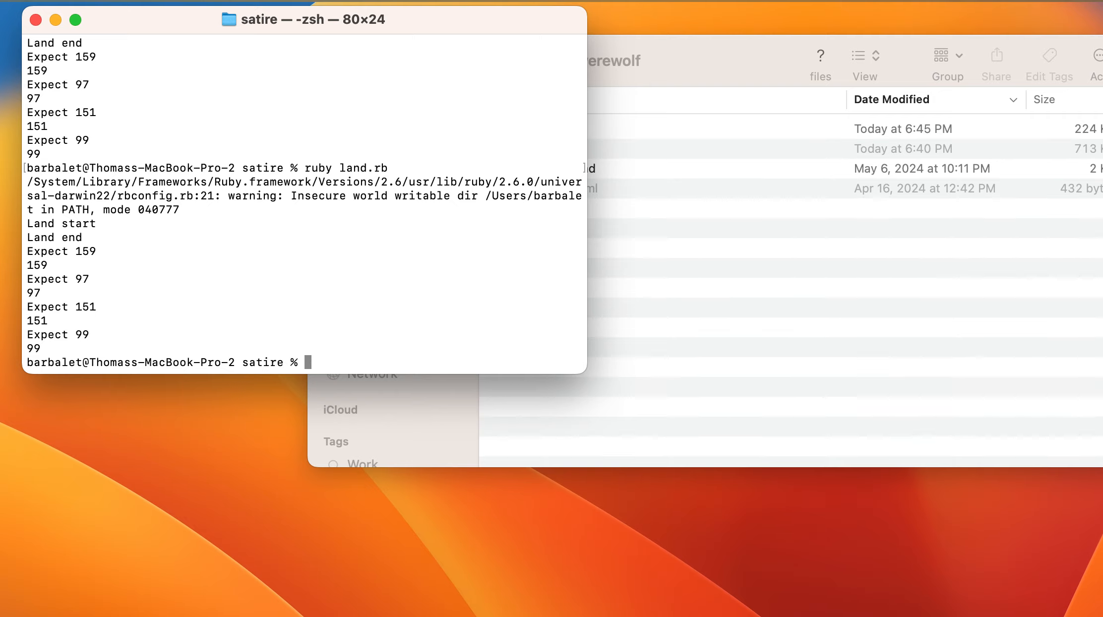
Run land.js with node, which prints decimals like 170.83 and 106.72 instead of whole numbers.
type("node")
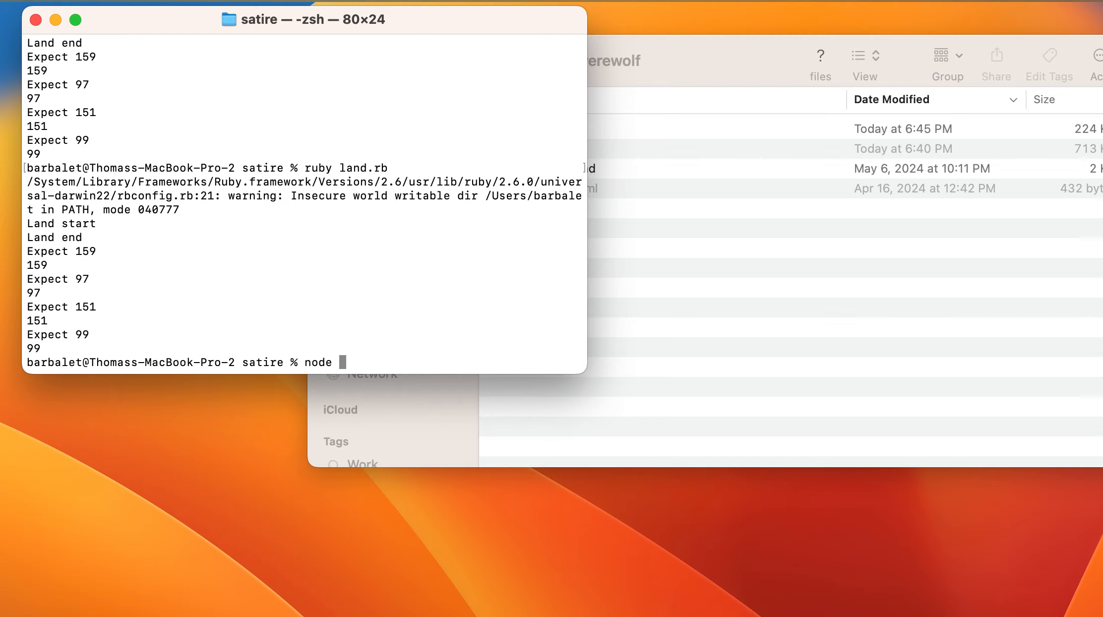
type("lan")
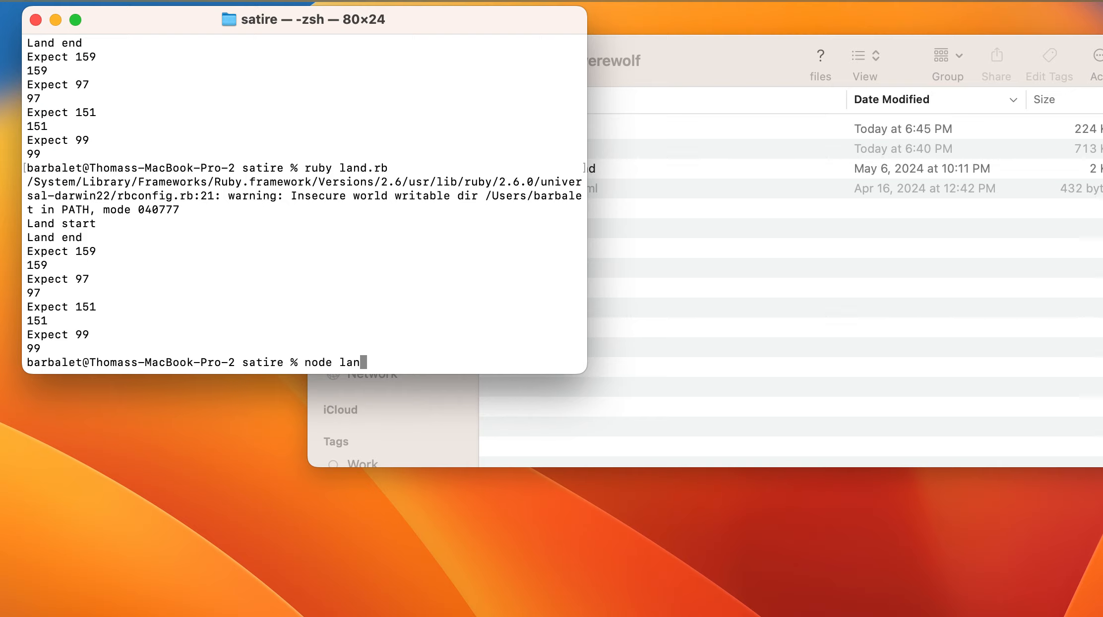
type(".js")
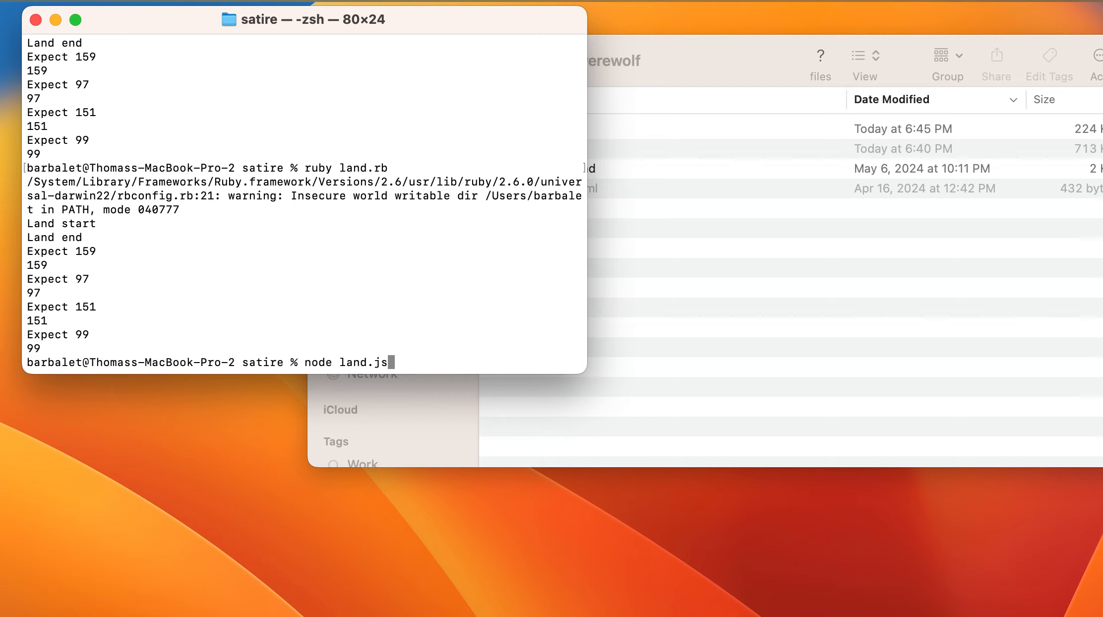
key("Return")
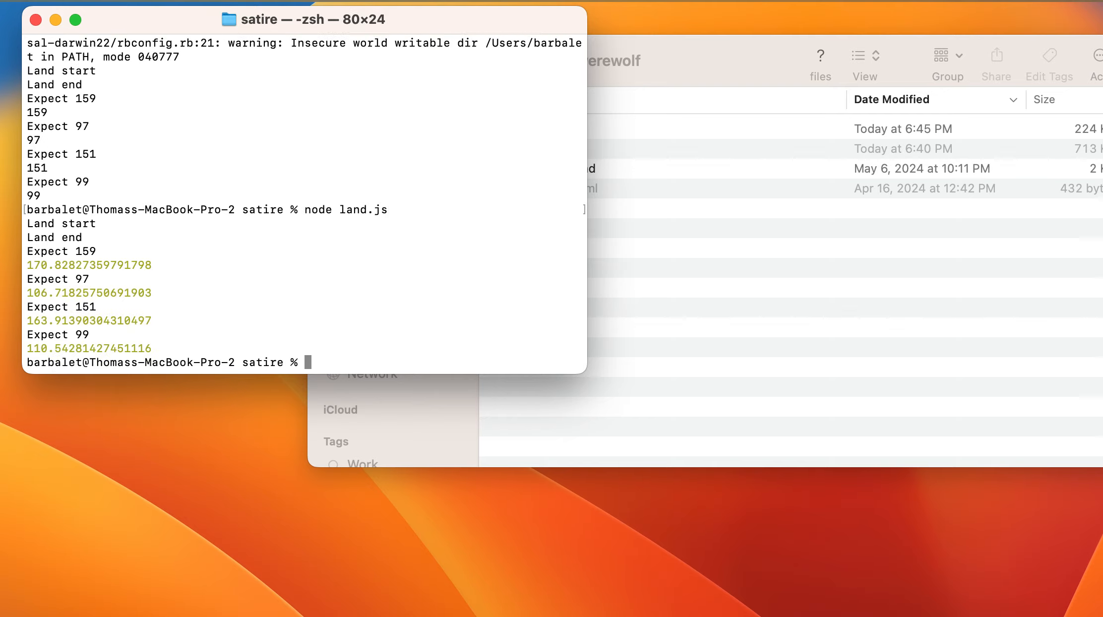